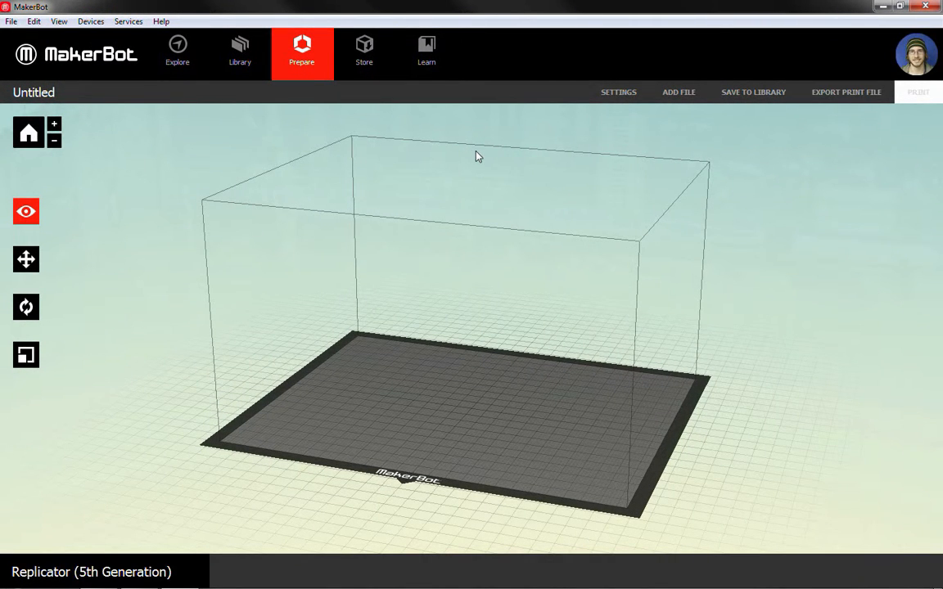
Show Print Settings with advanced options: PLA, raft, 10% infill, 2 shells, 0.20 mm layers.
left_click_drag(479, 156, 532, 268)
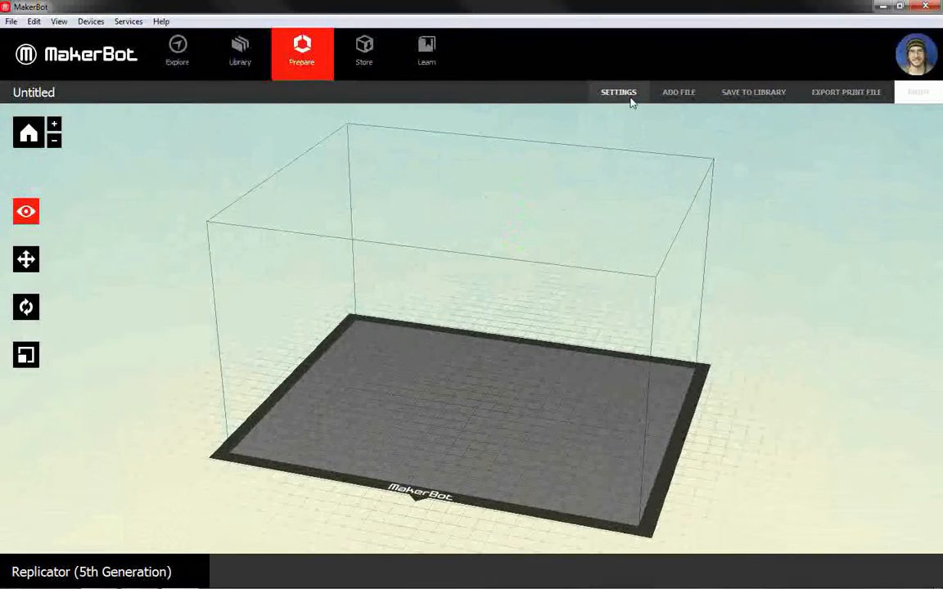
left_click(618, 92)
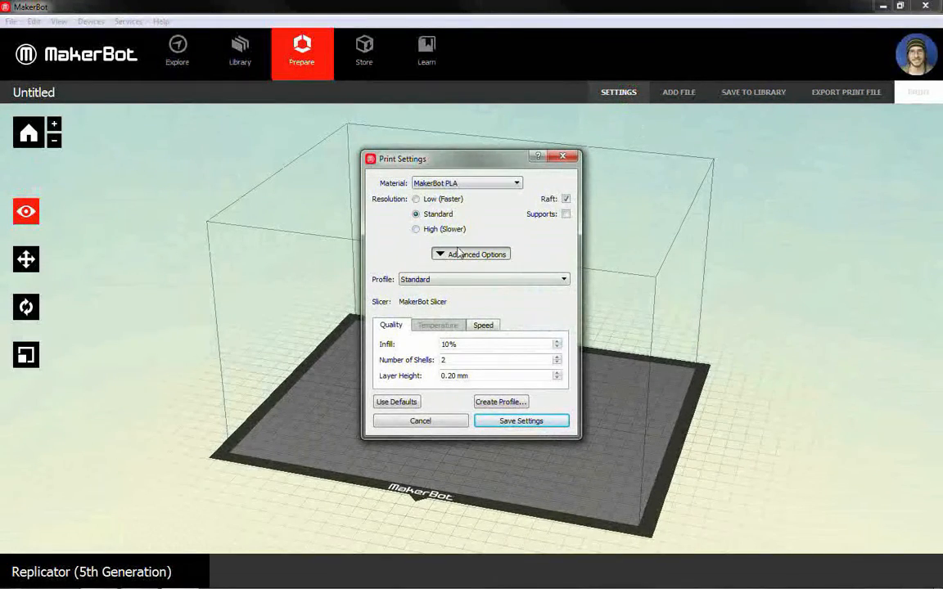
left_click(471, 254)
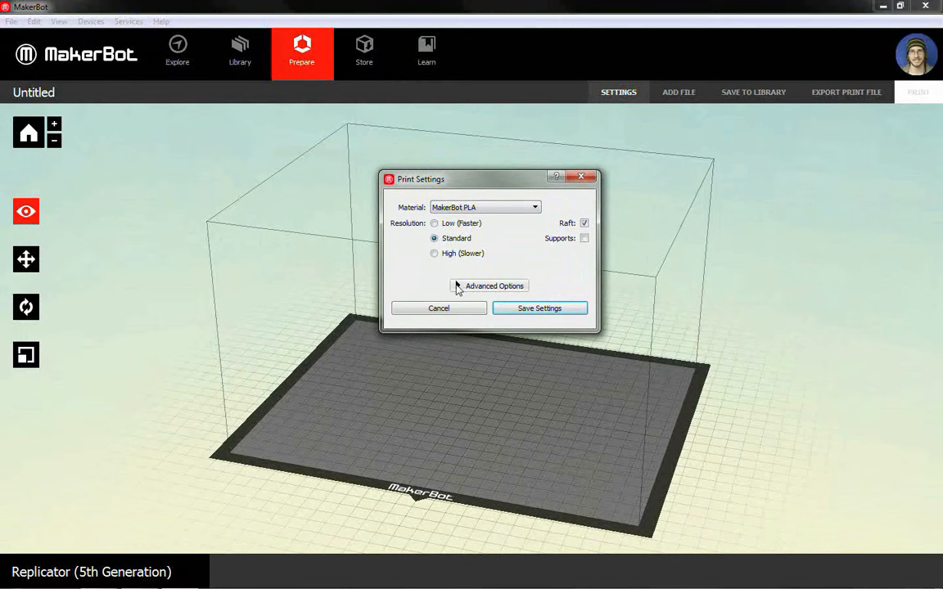
left_click(494, 286)
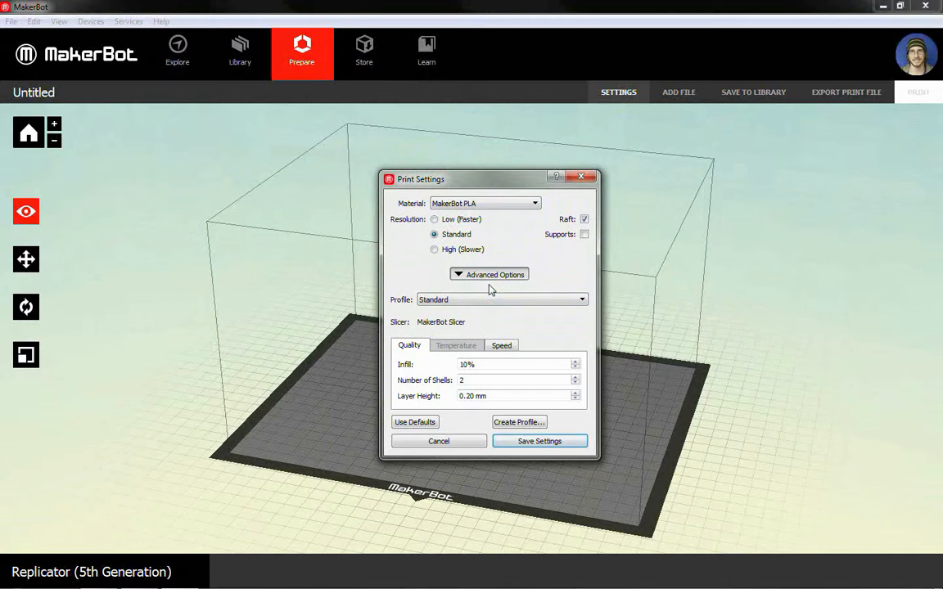
mouse_move(400, 341)
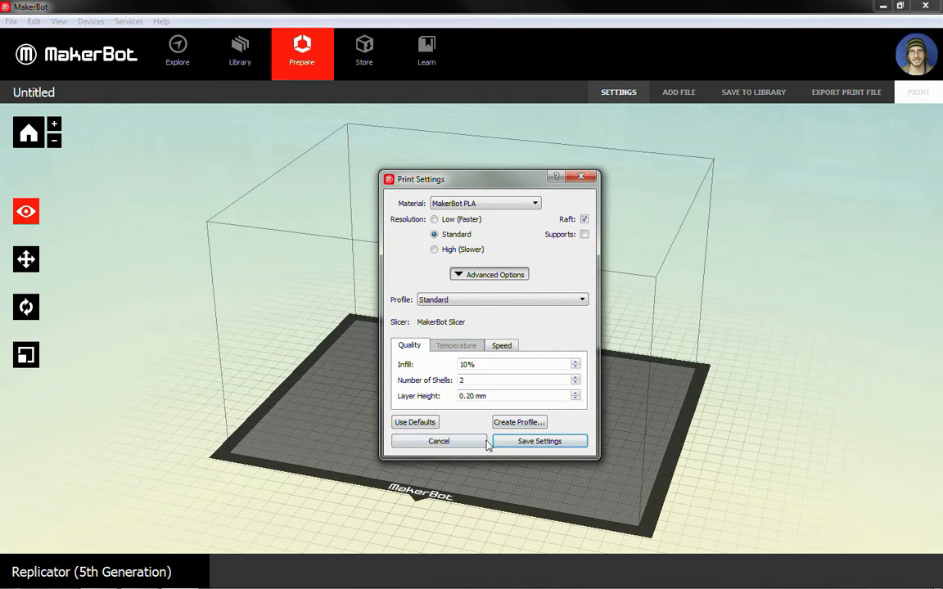
mouse_move(465, 344)
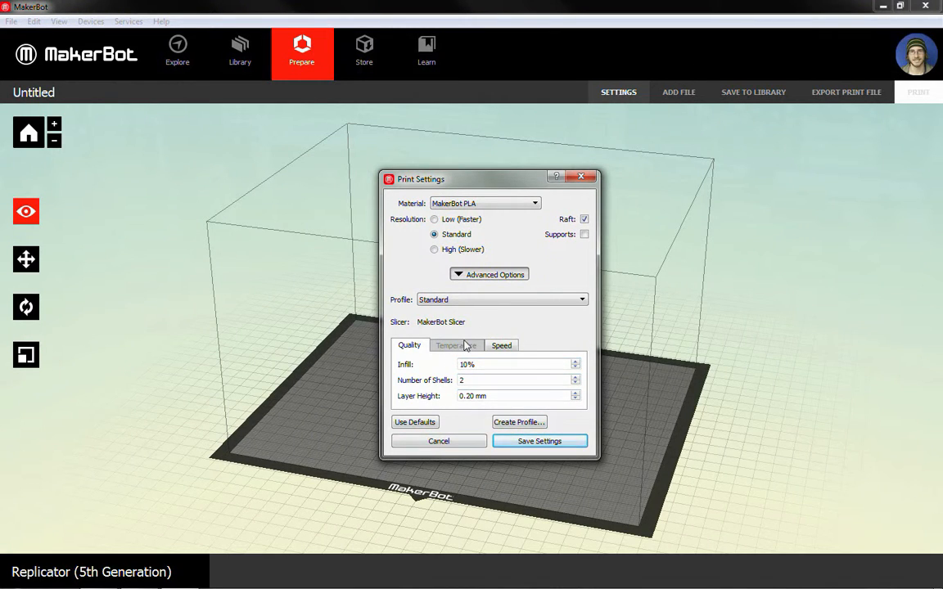
left_click(510, 364)
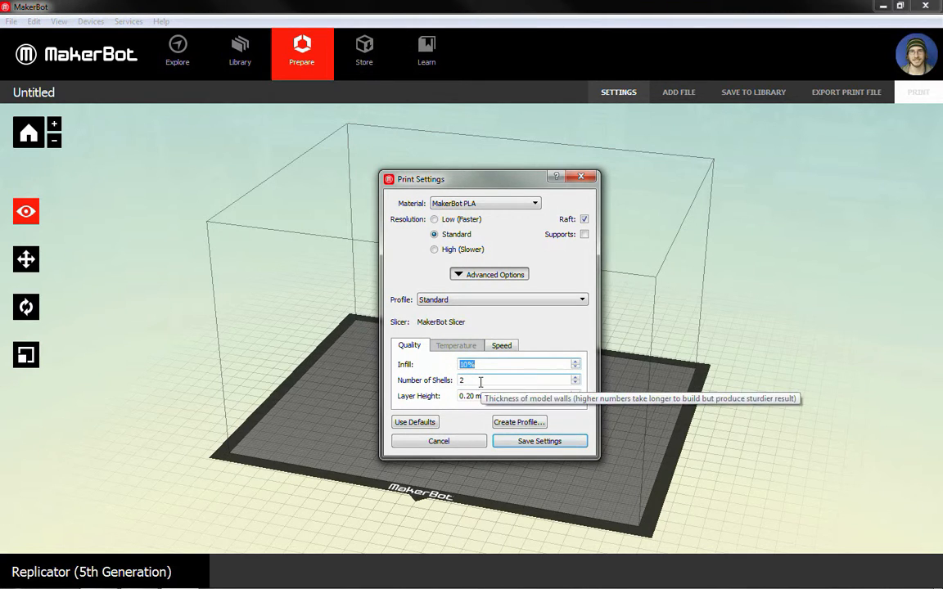
left_click(516, 380)
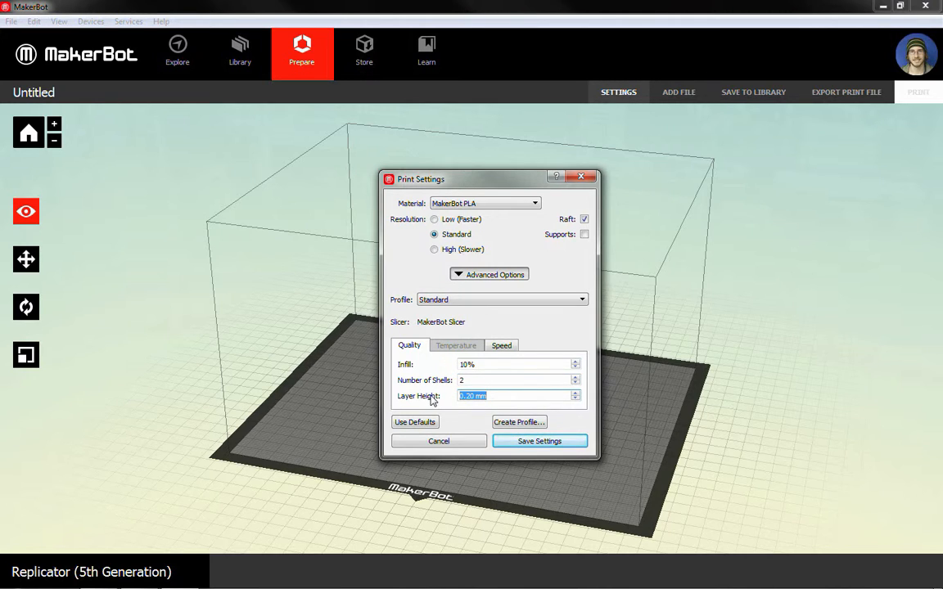
left_click(581, 299)
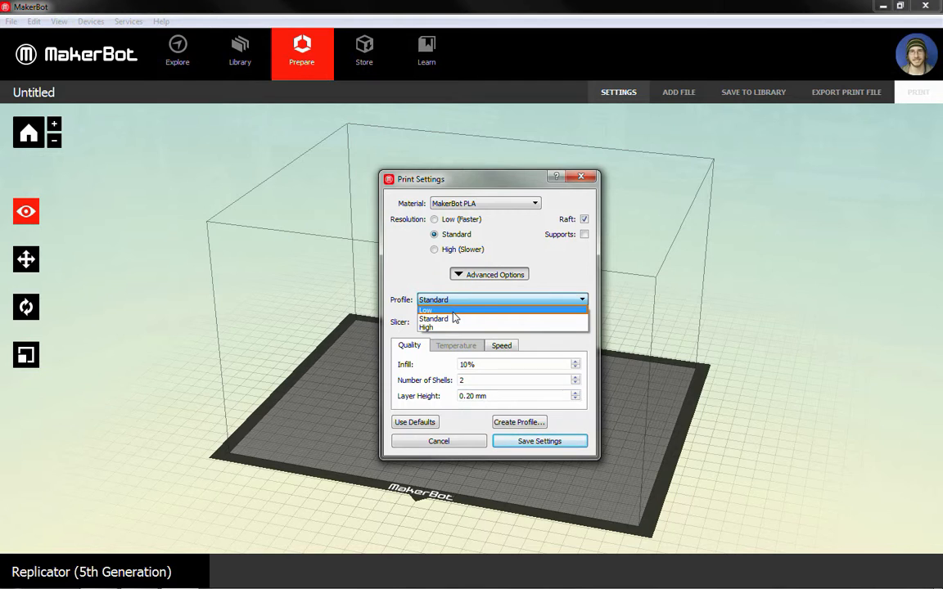
mouse_move(460, 270)
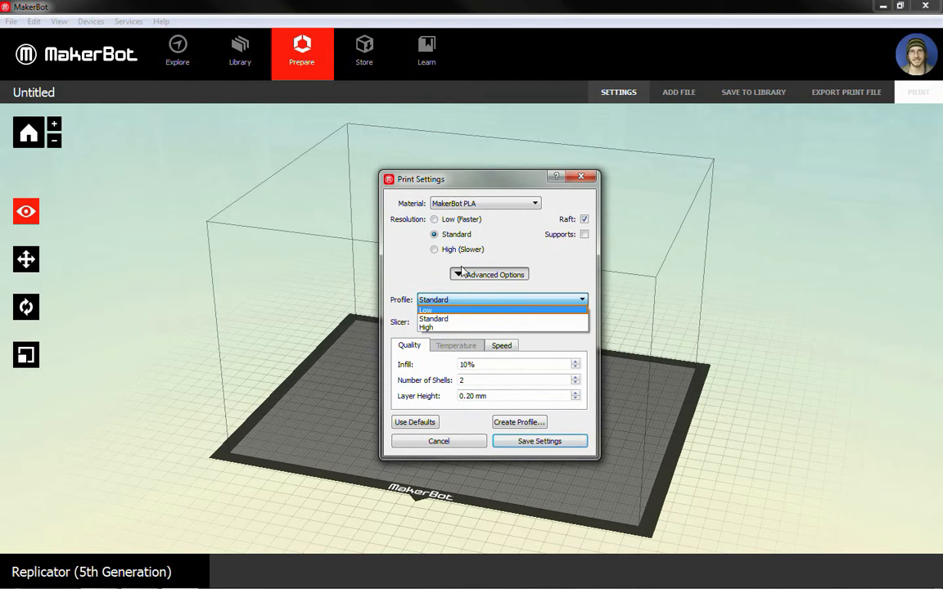
mouse_move(460, 244)
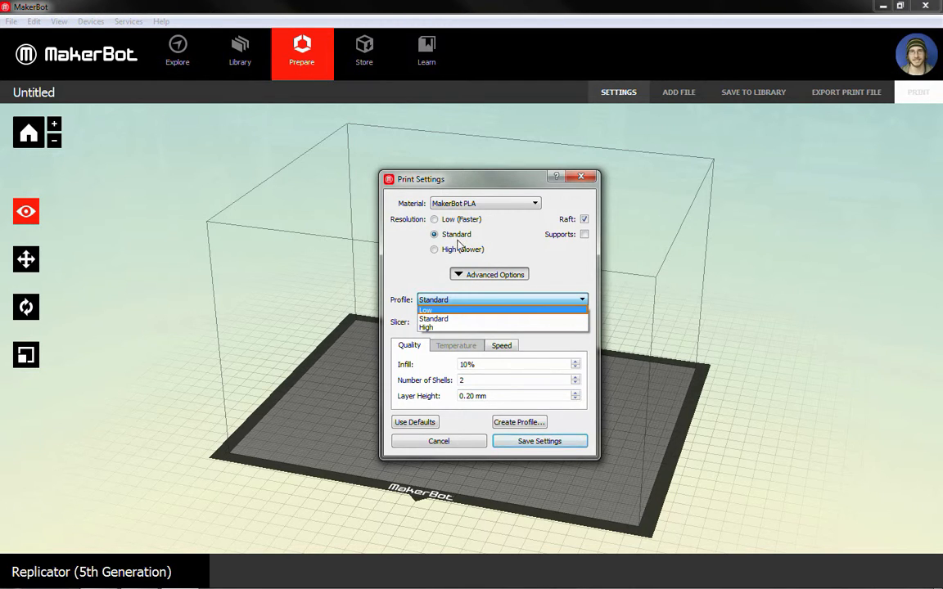
left_click(434, 318)
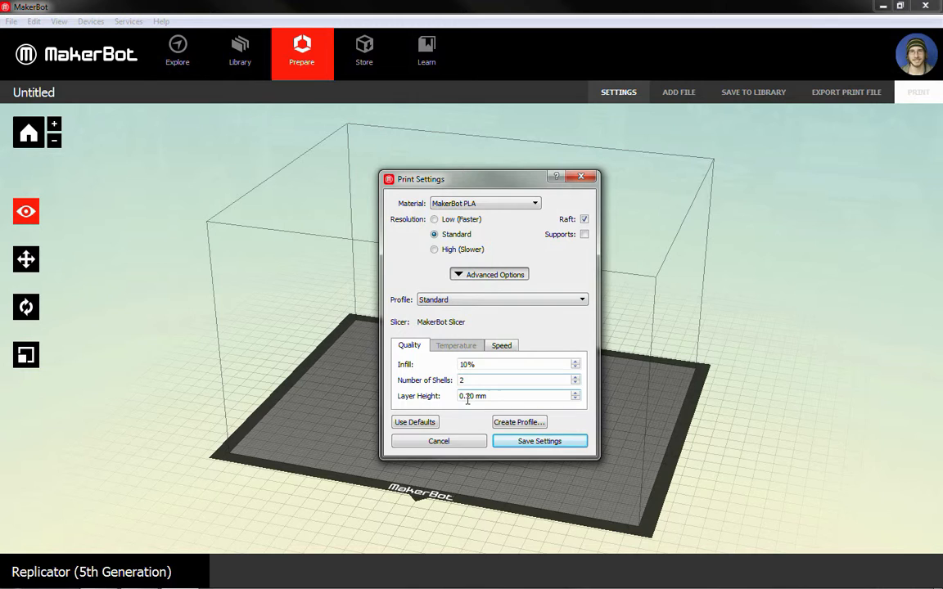
mouse_move(469, 396)
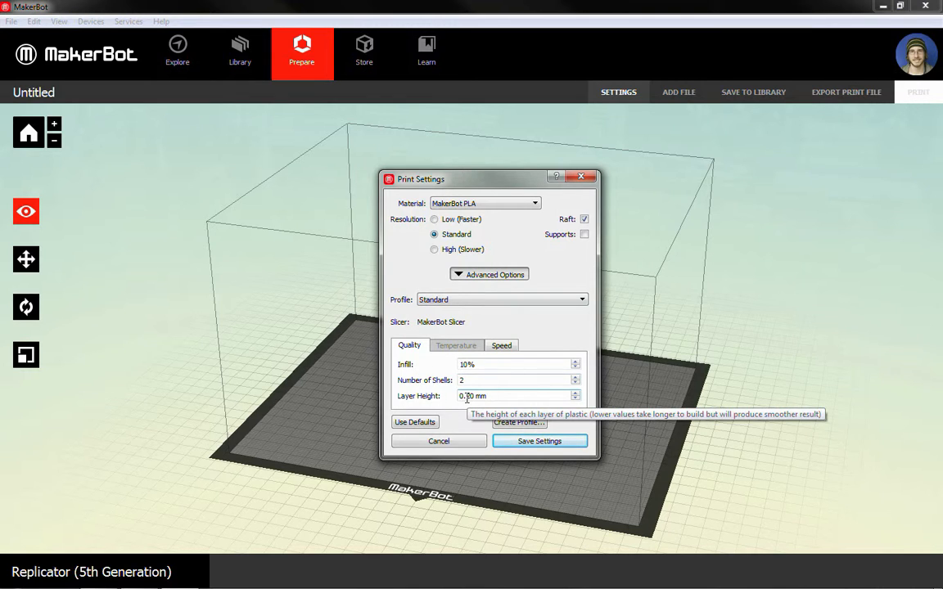
left_click(434, 219)
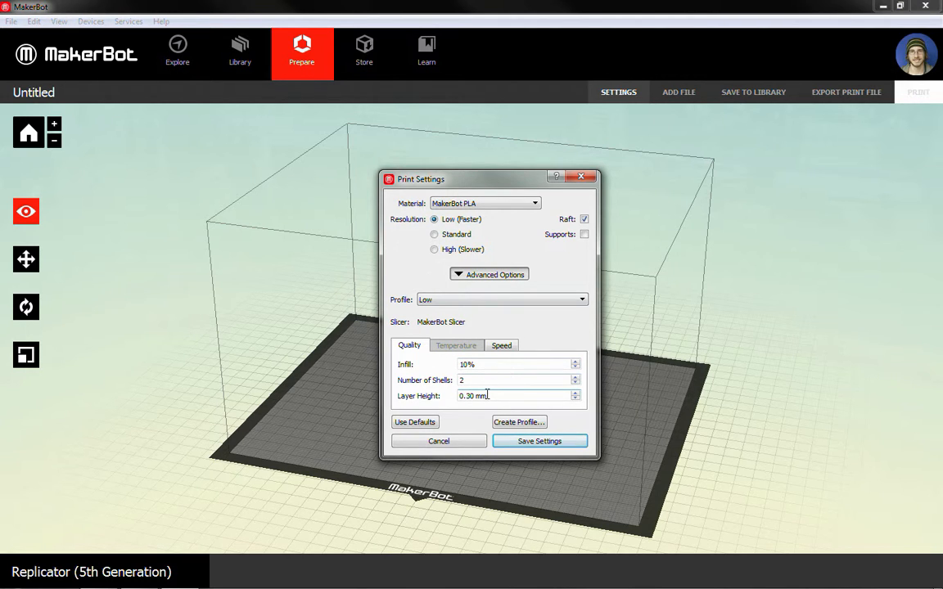
left_click(581, 299)
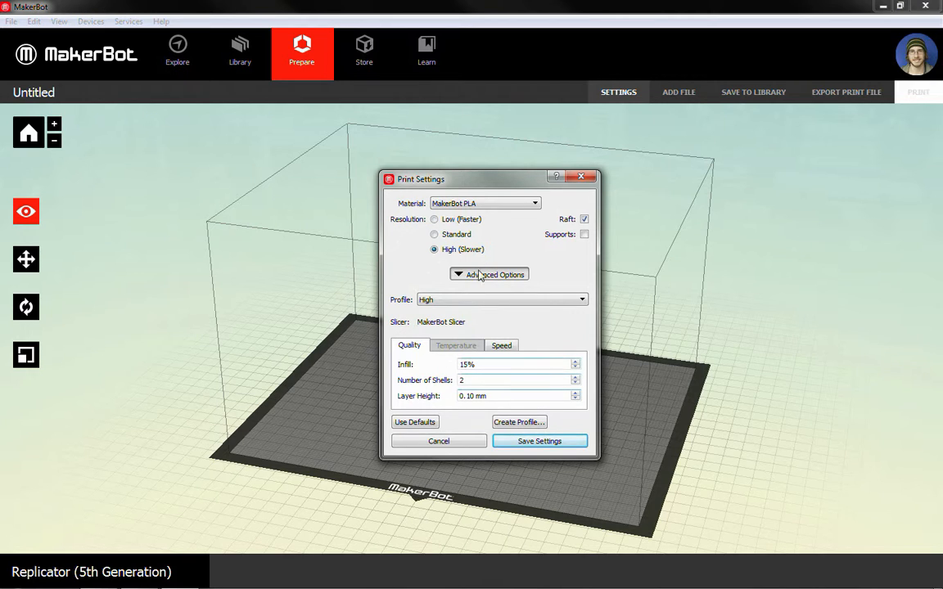
left_click(581, 300)
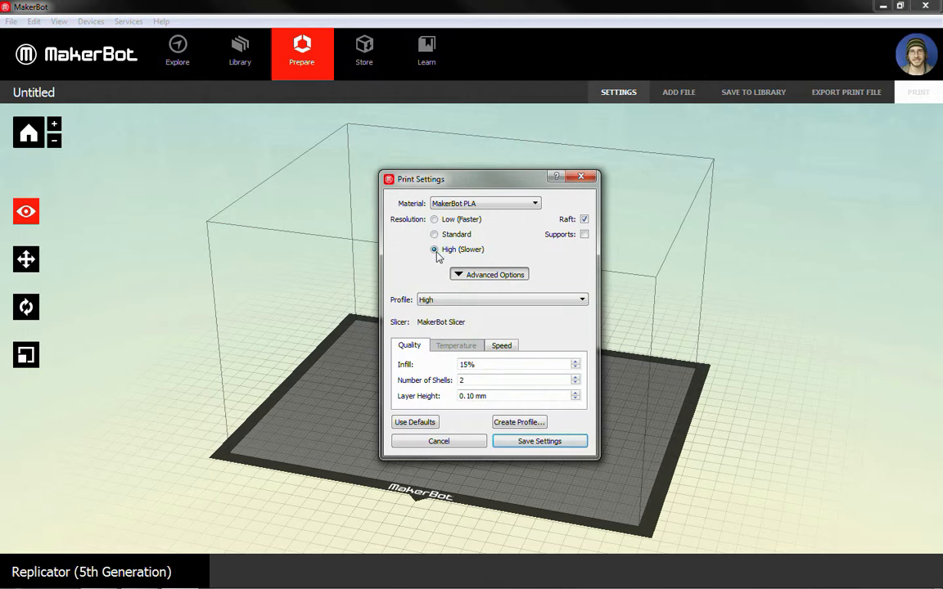
left_click(434, 234)
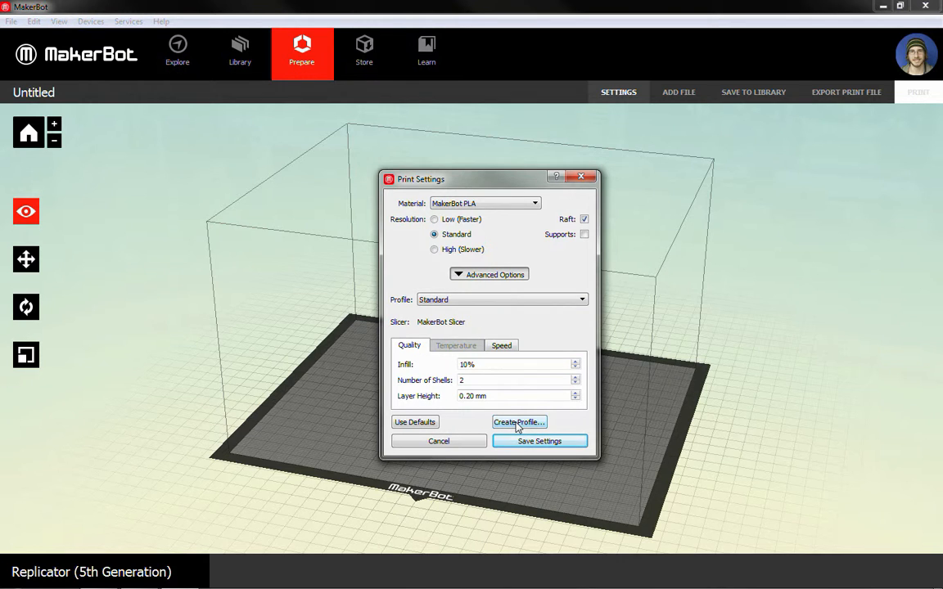
Start Create Profile using the MakerBot PLA Standard for Replicator 5th Generation template.
left_click(519, 421)
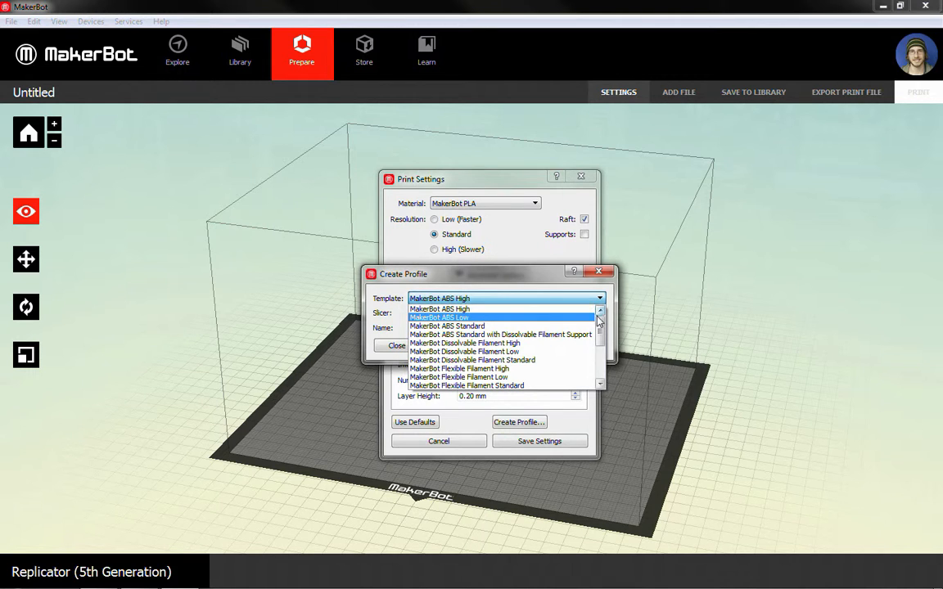
scroll("down", 3)
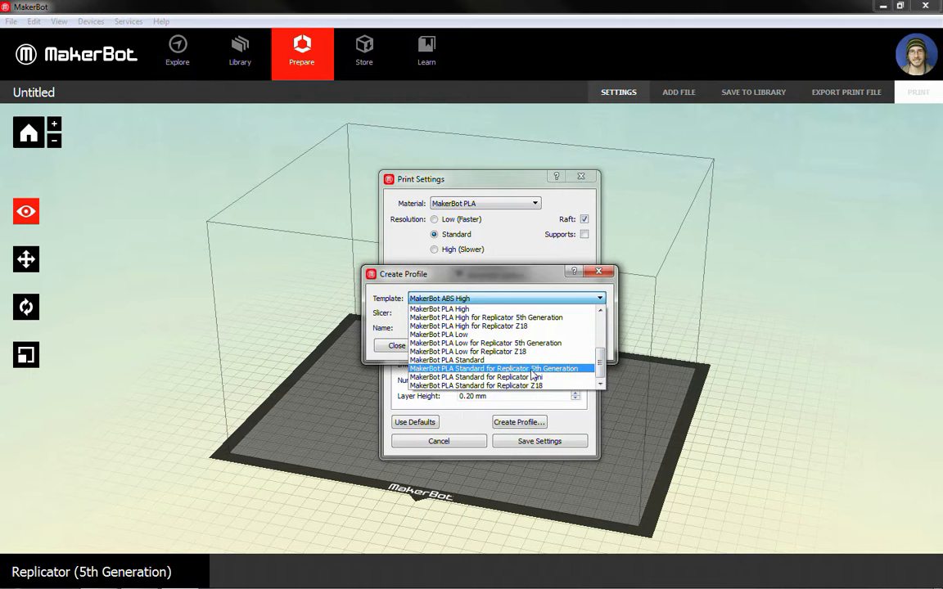
mouse_move(477, 375)
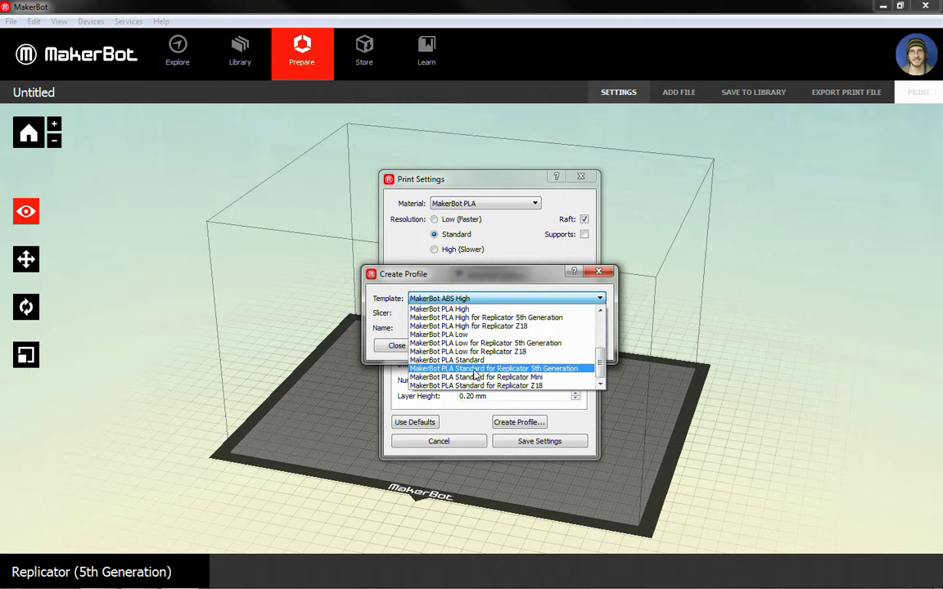
mouse_move(512, 368)
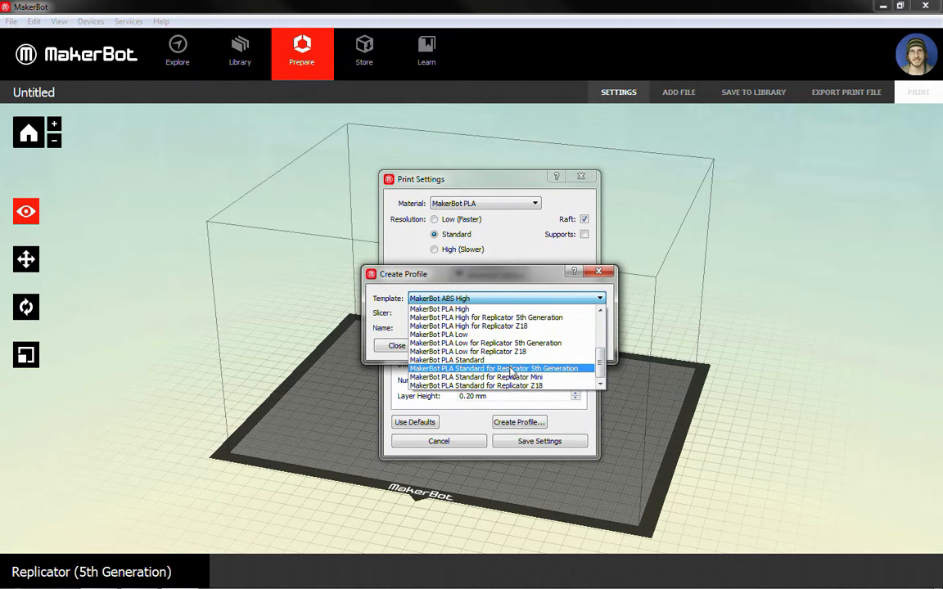
left_click(494, 368)
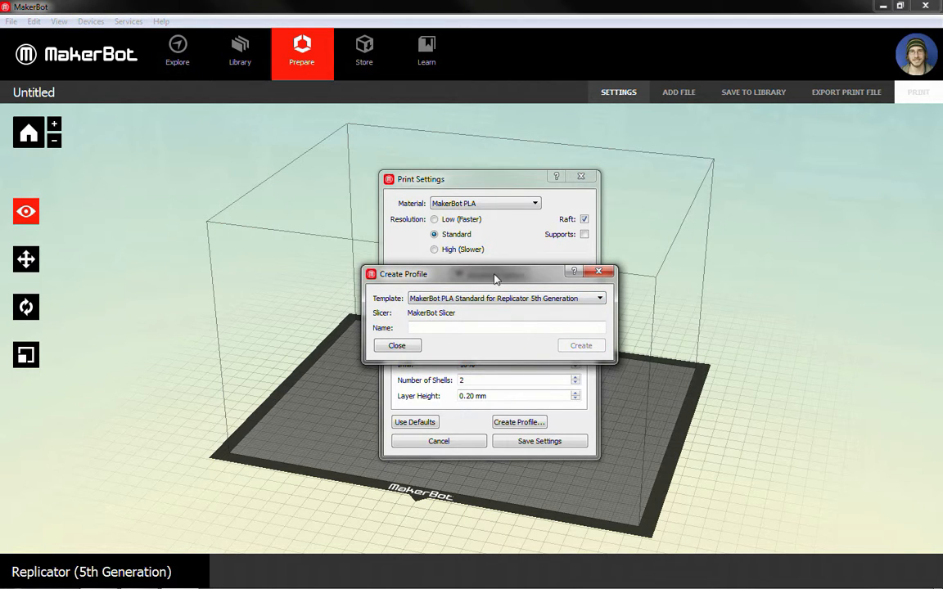
left_click_drag(491, 273, 511, 260)
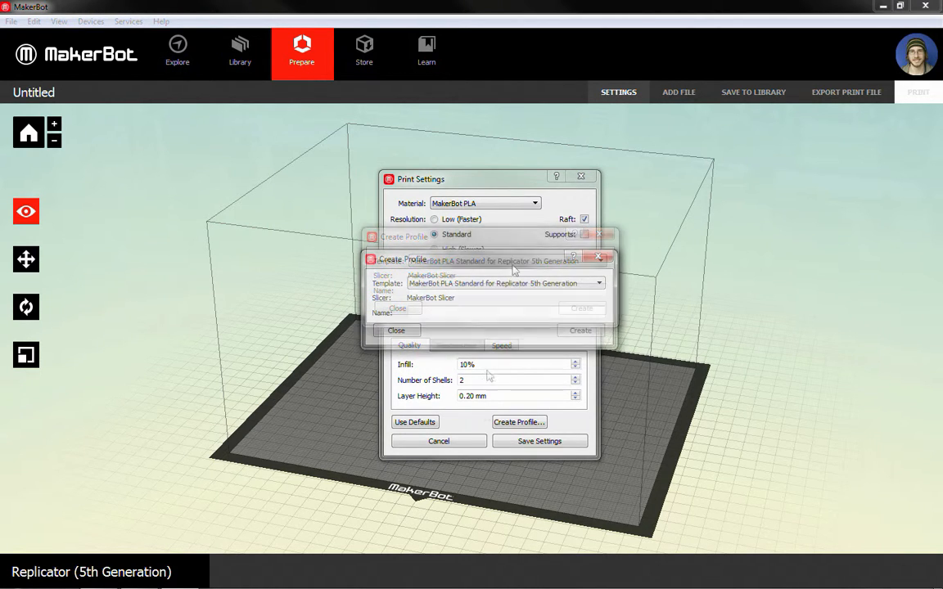
Name the new profile '5thGen_Standard_10%_2_Raft' and create it.
left_click(598, 283)
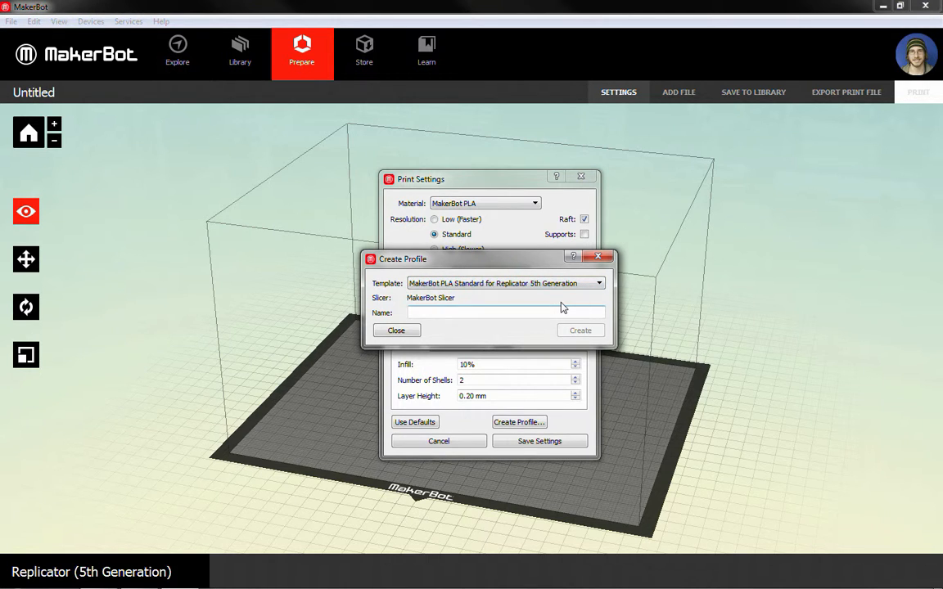
type("5")
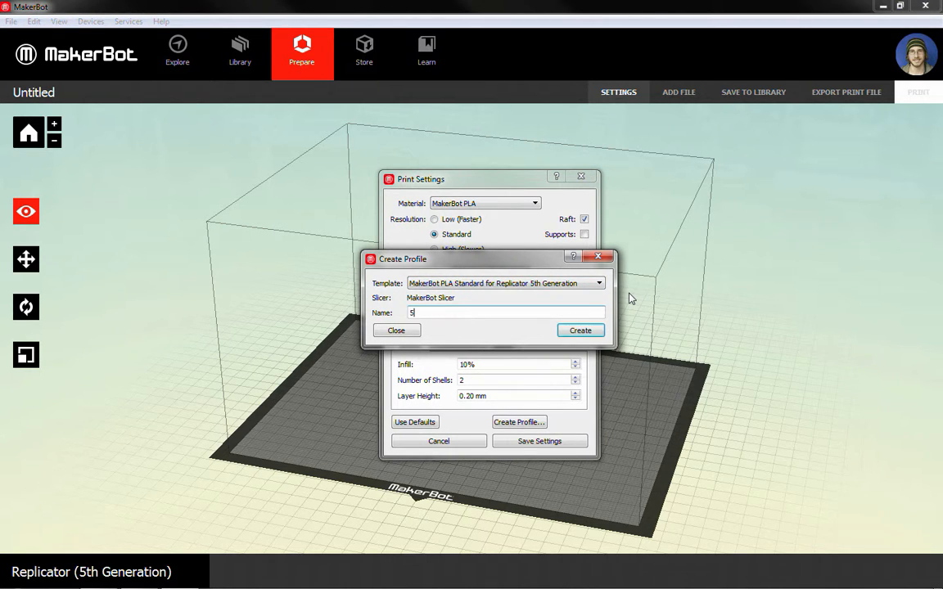
type("thG")
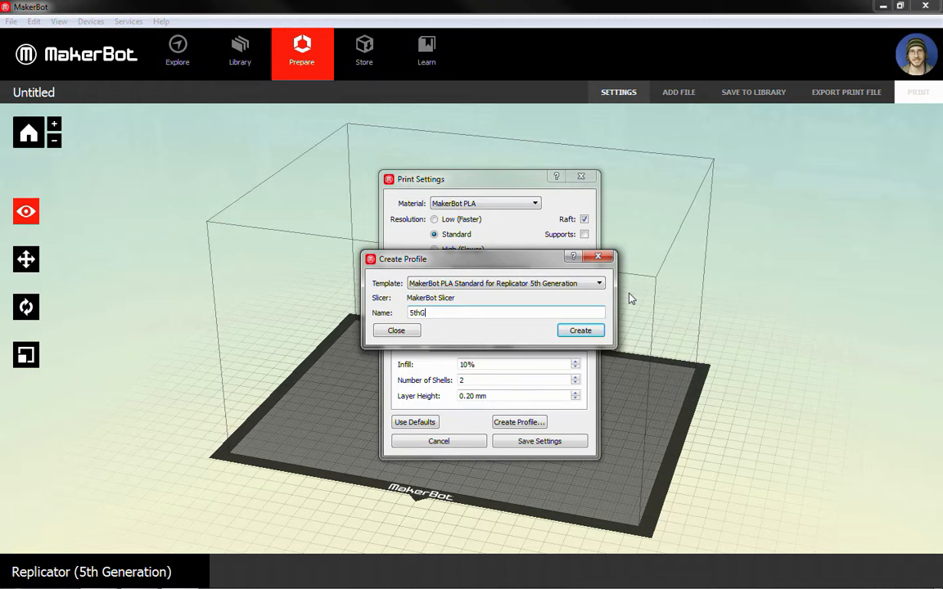
type("en")
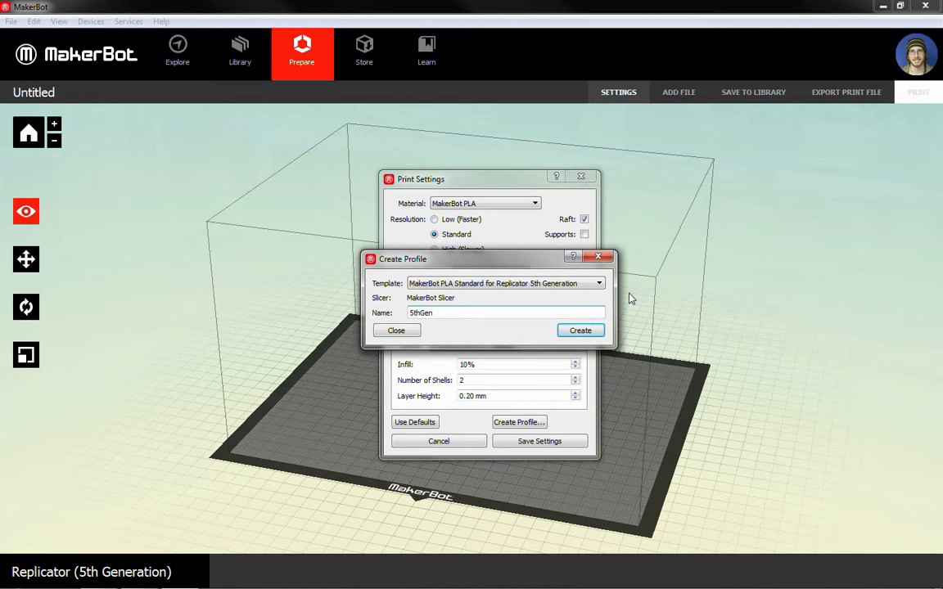
type("_Standa")
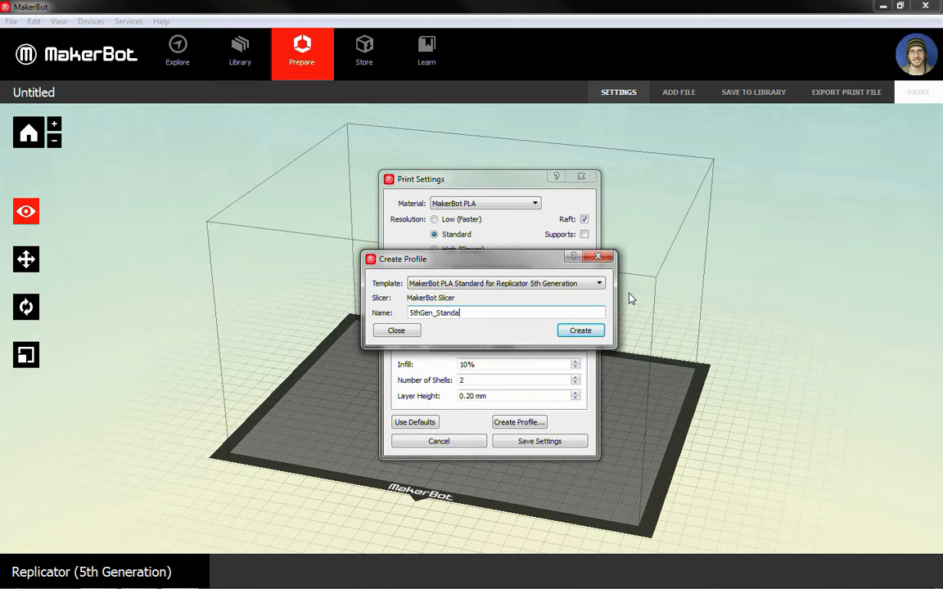
type("rd_")
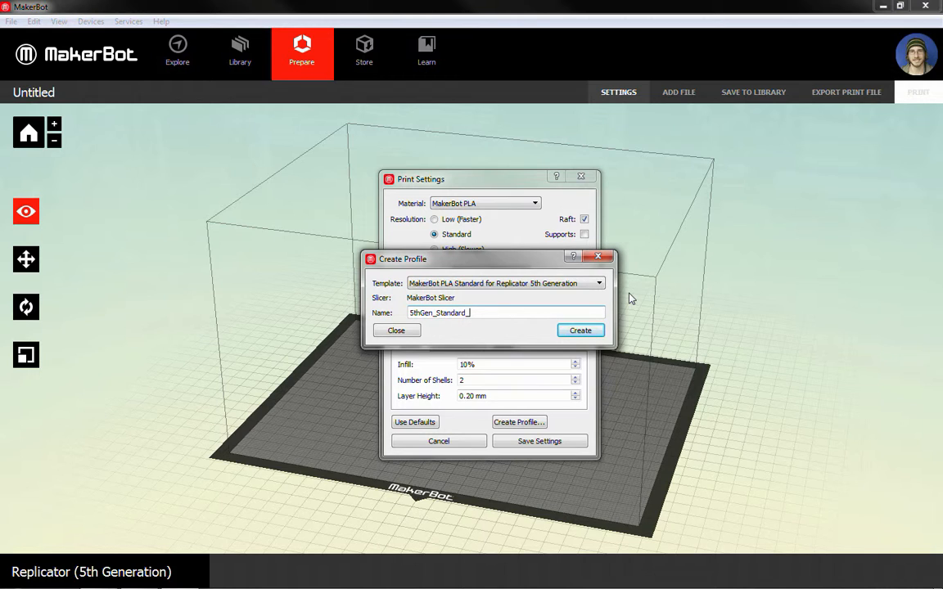
type("10")
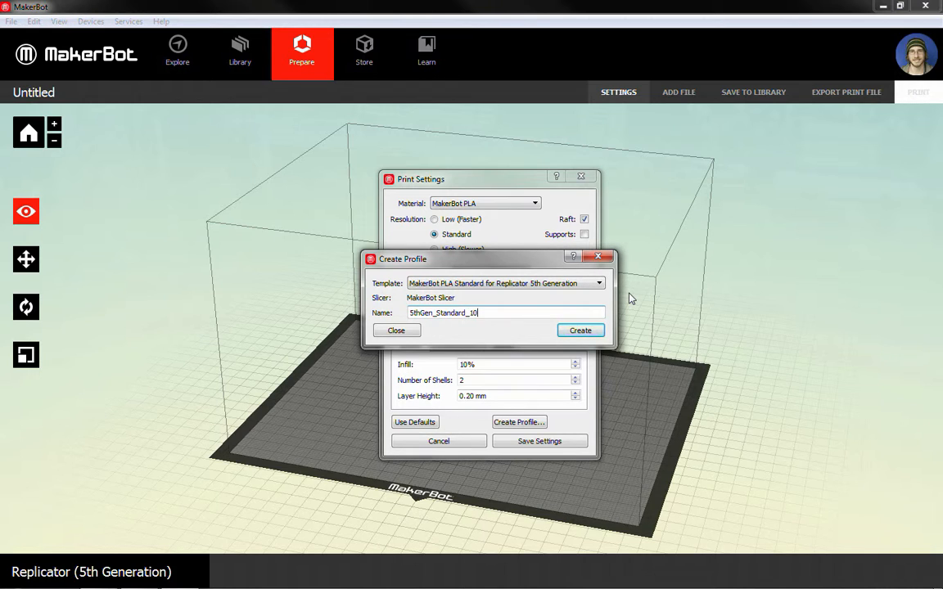
type("%_2")
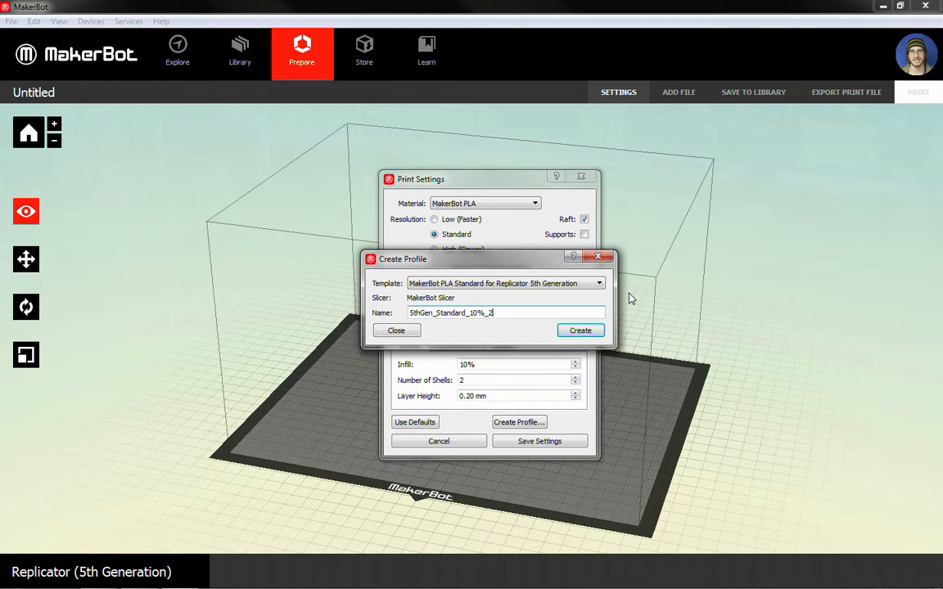
type("_R")
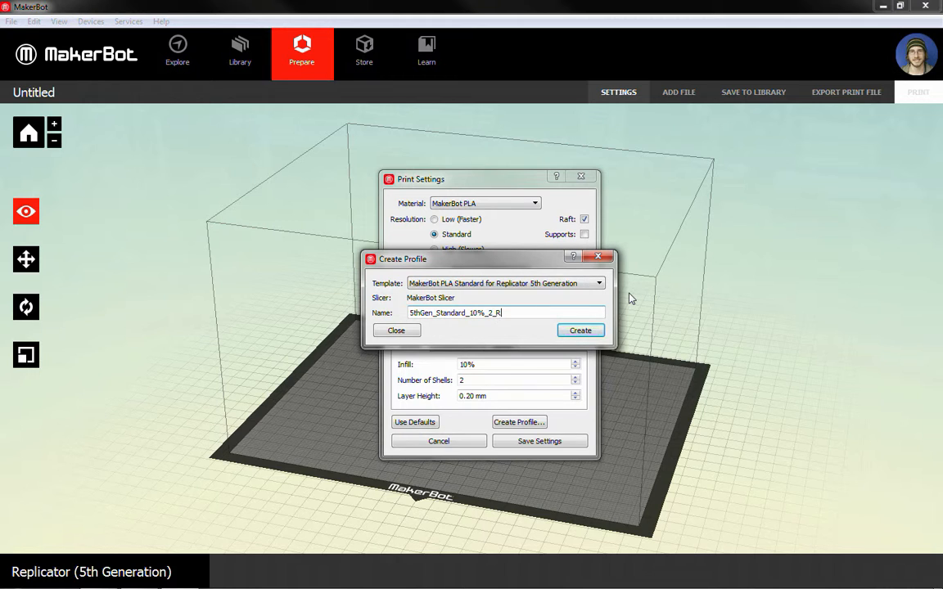
type("aft")
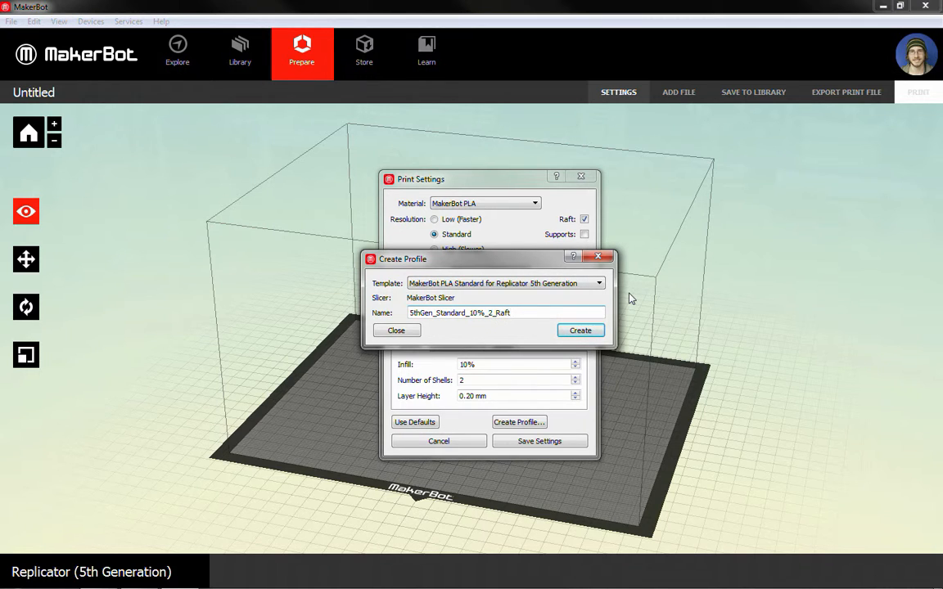
left_click(580, 330)
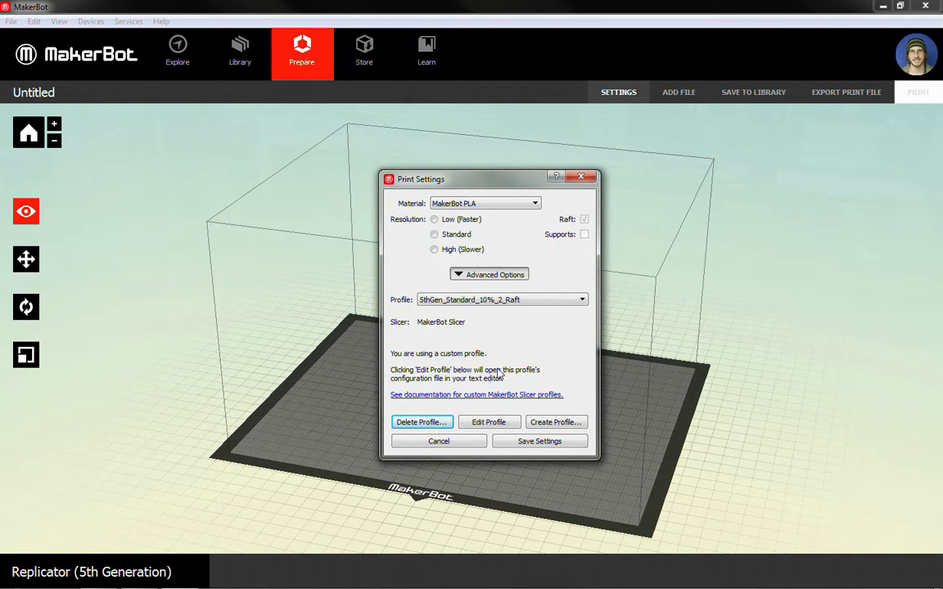
mouse_move(400, 402)
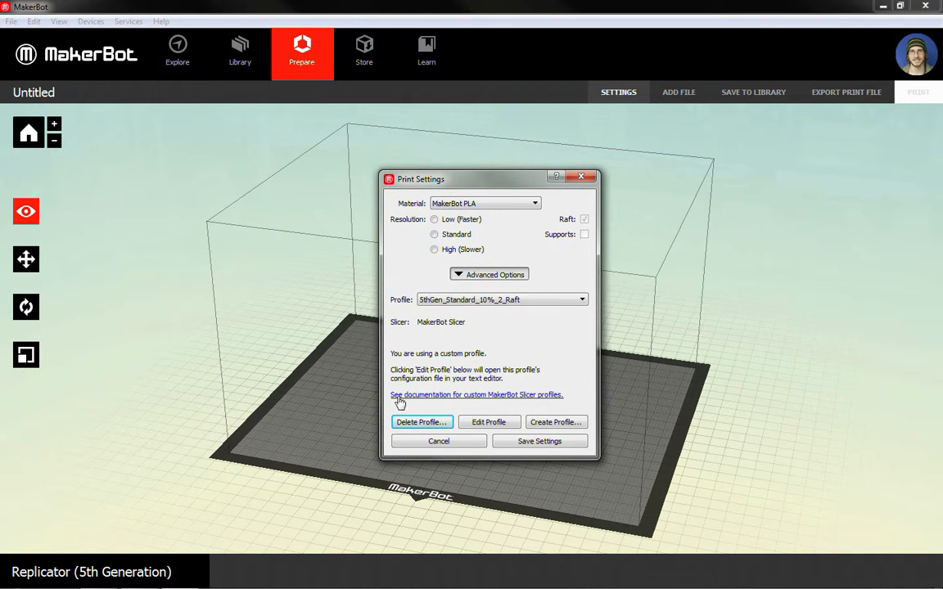
mouse_move(426, 401)
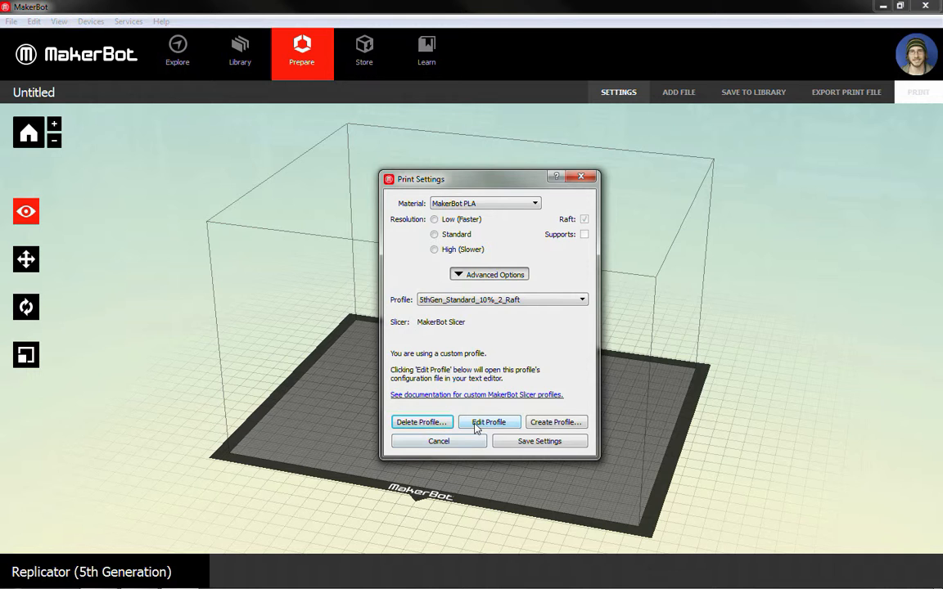
mouse_move(488, 422)
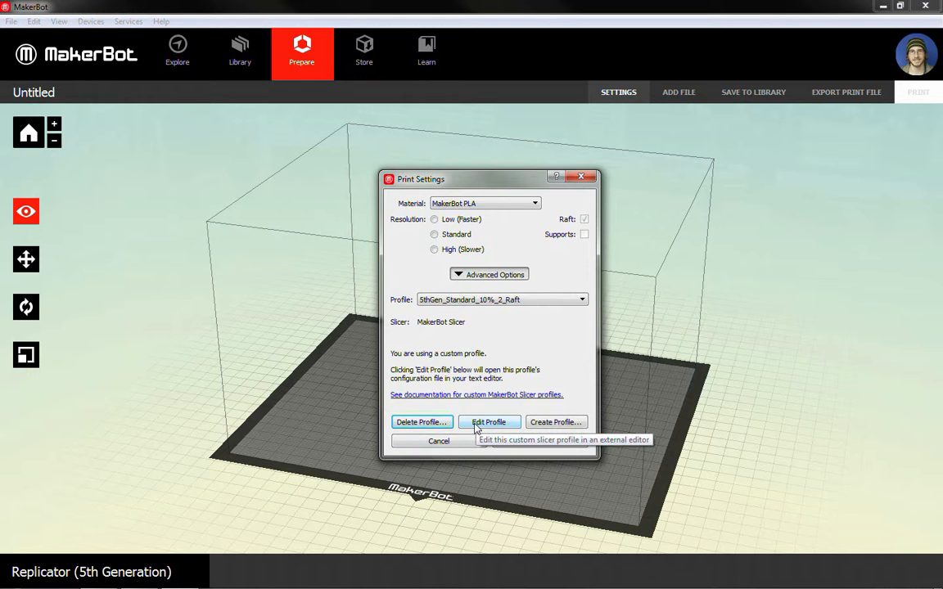
Open the profile's miracle.json in Notepad and move its window higher.
left_click(489, 422)
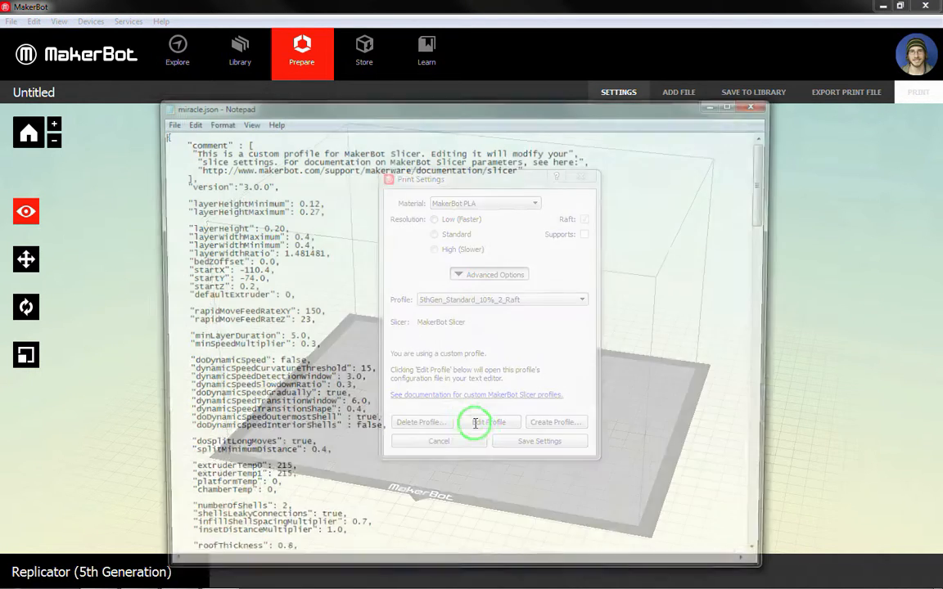
left_click(476, 421)
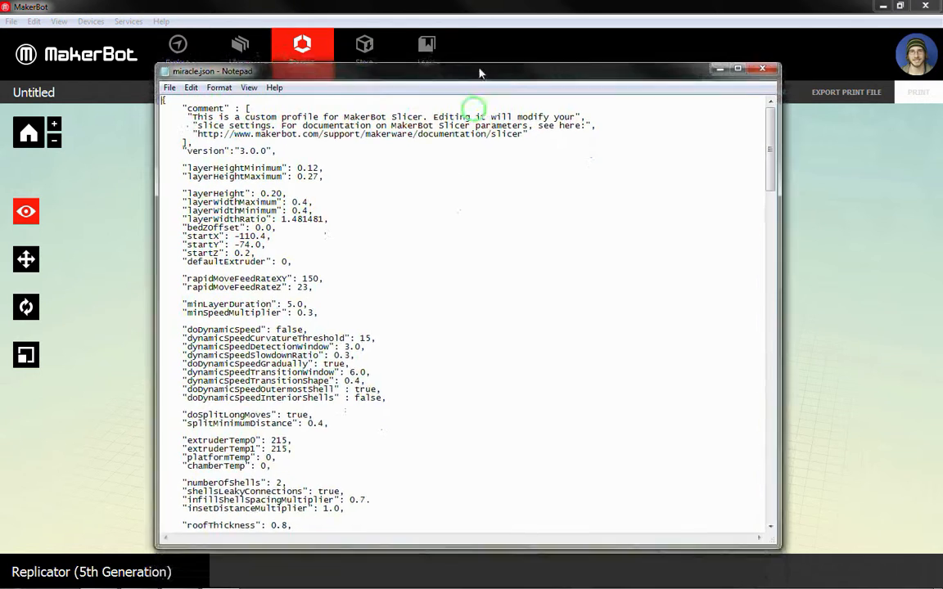
left_click_drag(479, 70, 478, 60)
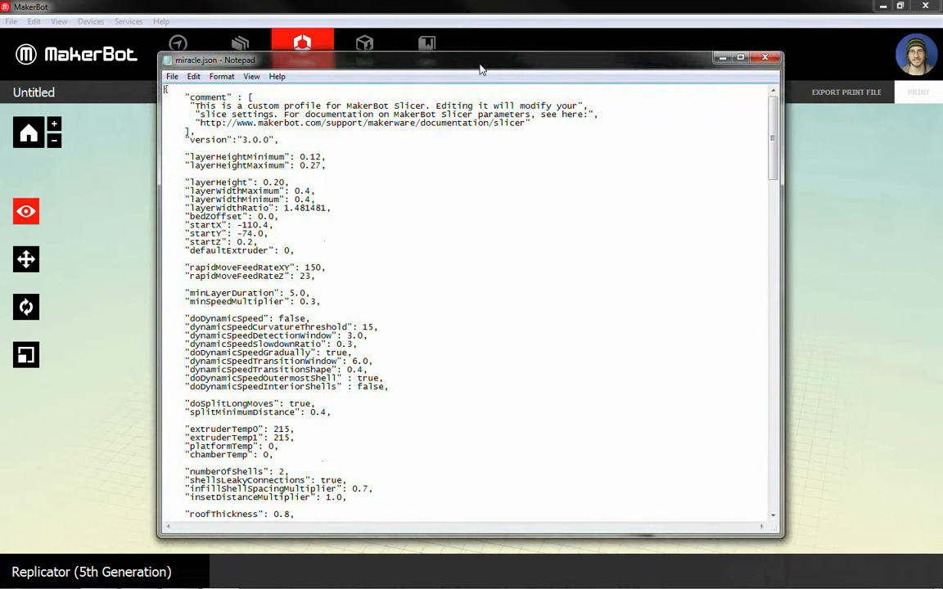
mouse_move(545, 203)
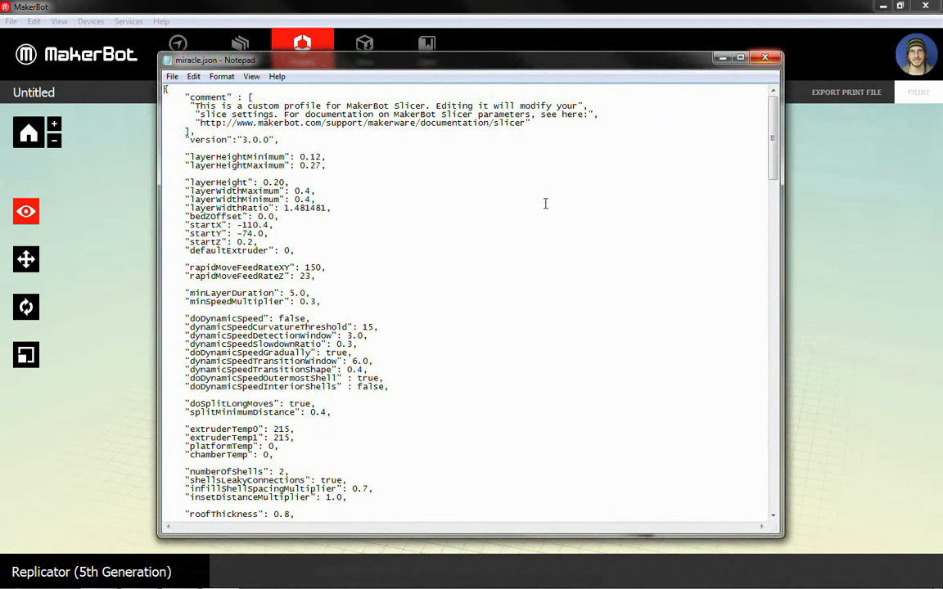
mouse_move(483, 415)
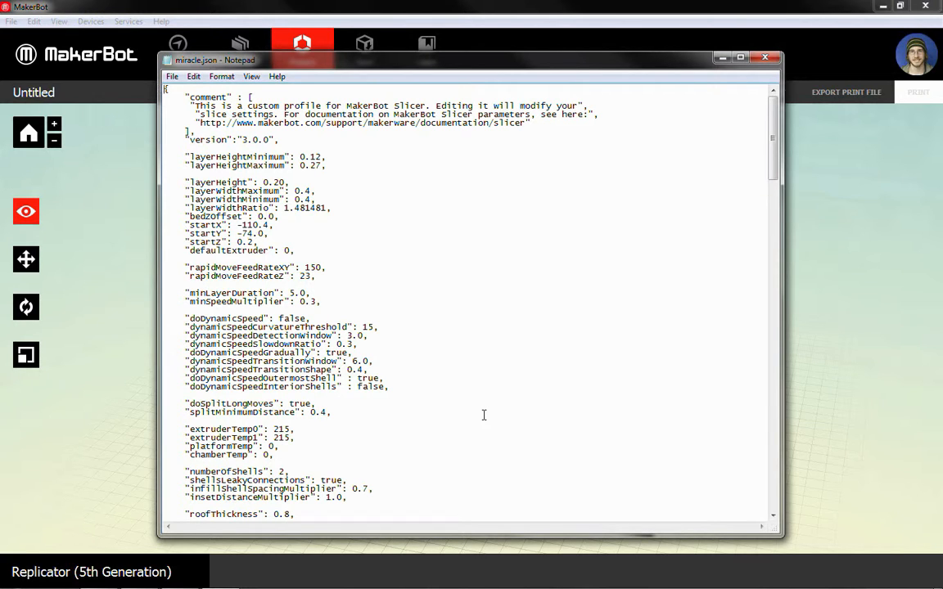
mouse_move(418, 54)
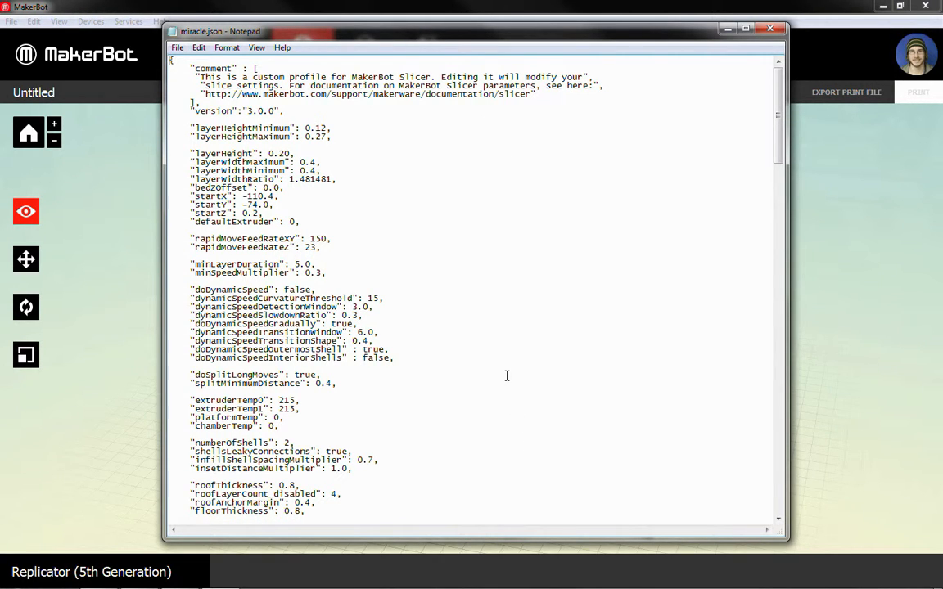
double_click(238, 162)
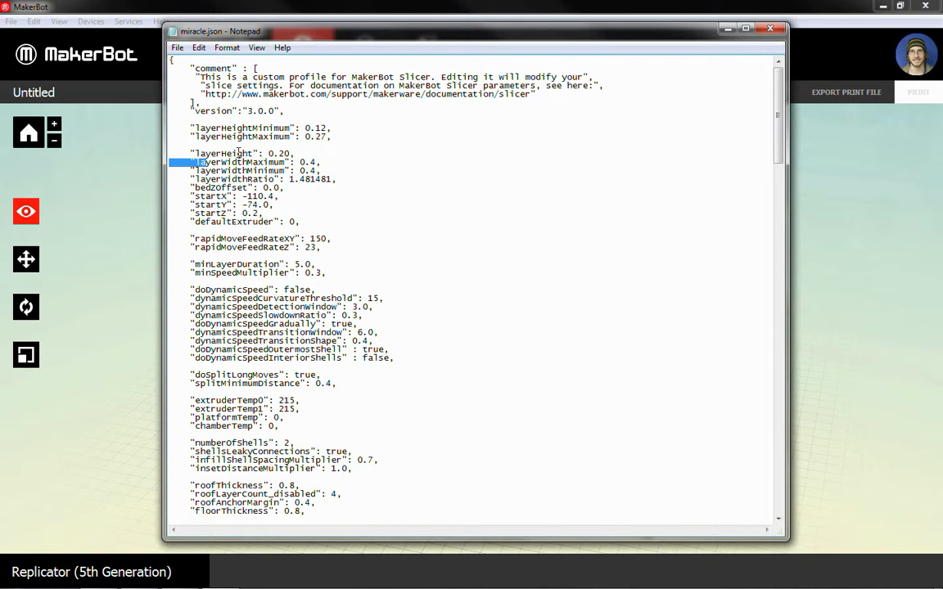
double_click(281, 153)
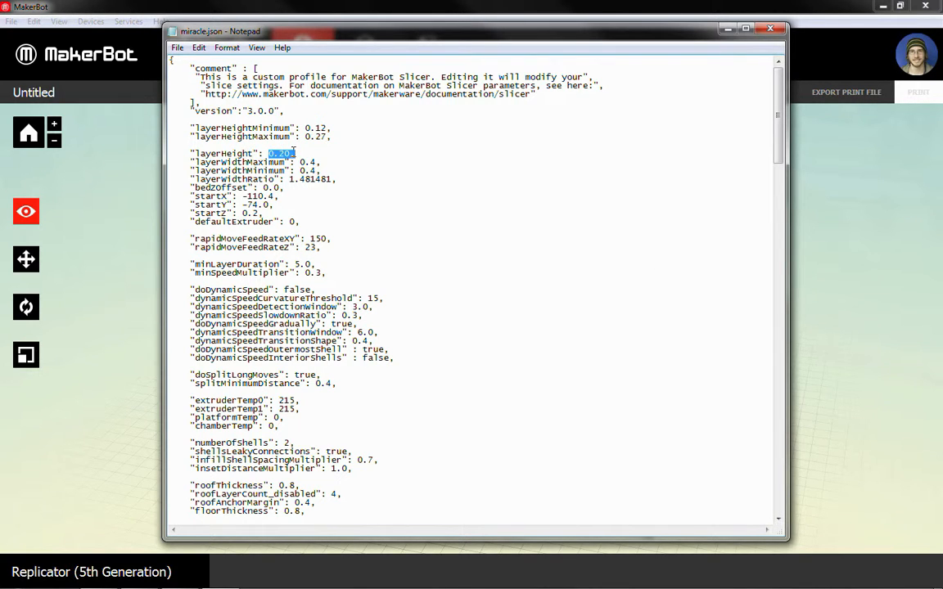
mouse_move(341, 152)
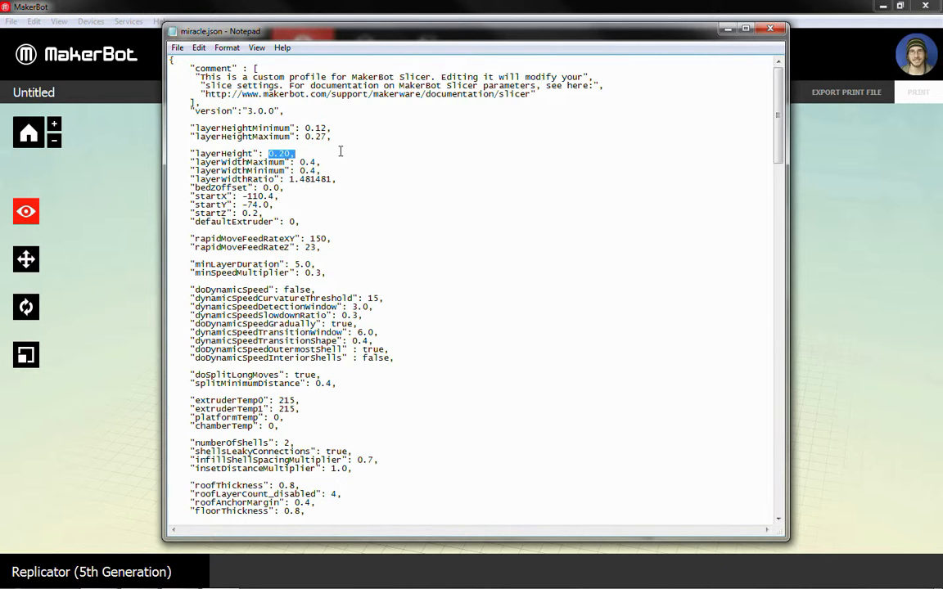
mouse_move(248, 287)
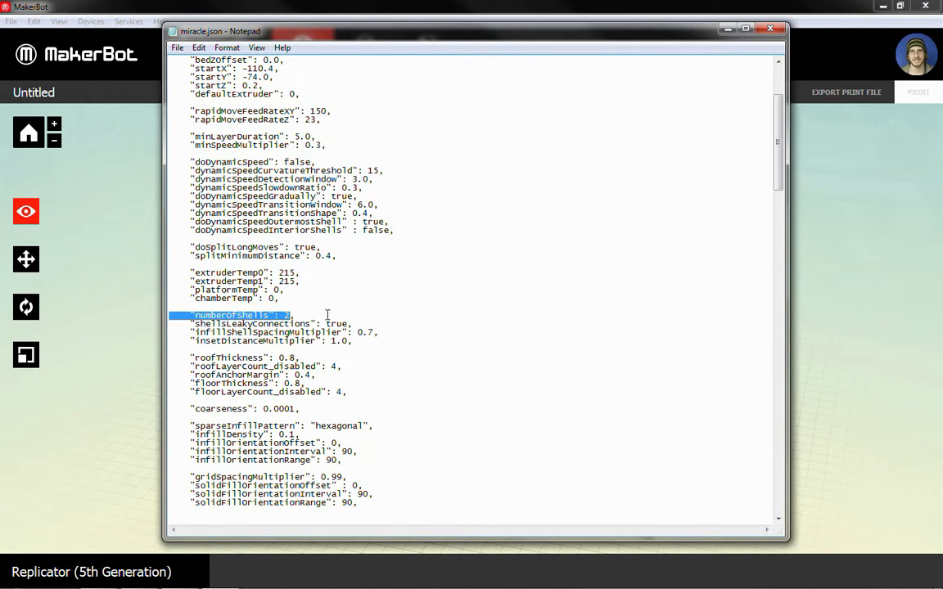
scroll("down", 3)
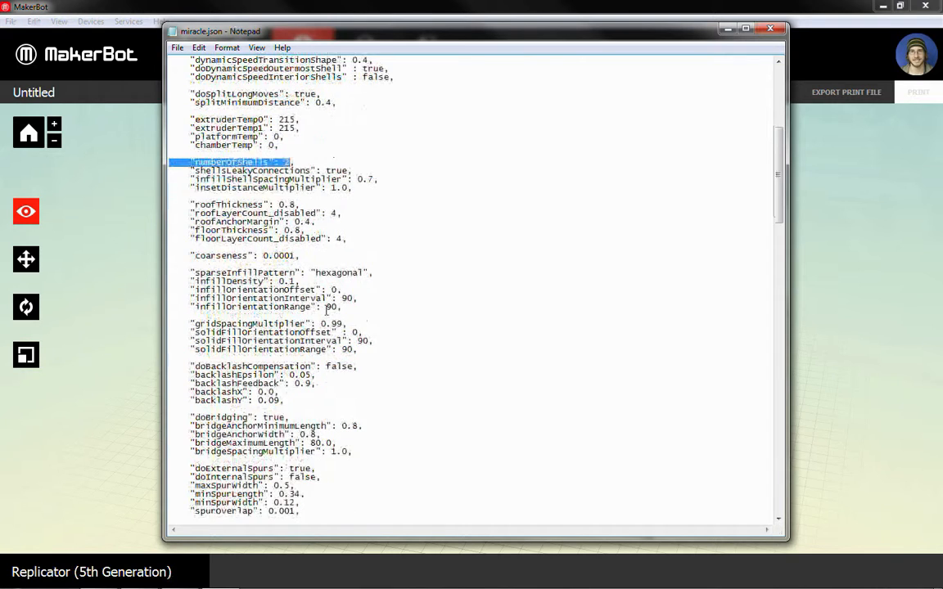
scroll("down", 3)
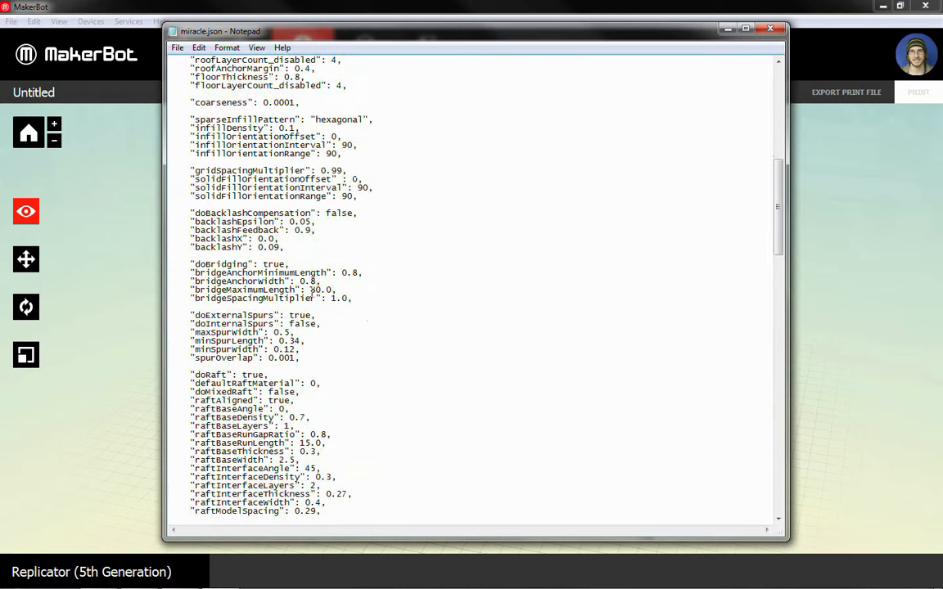
double_click(316, 289)
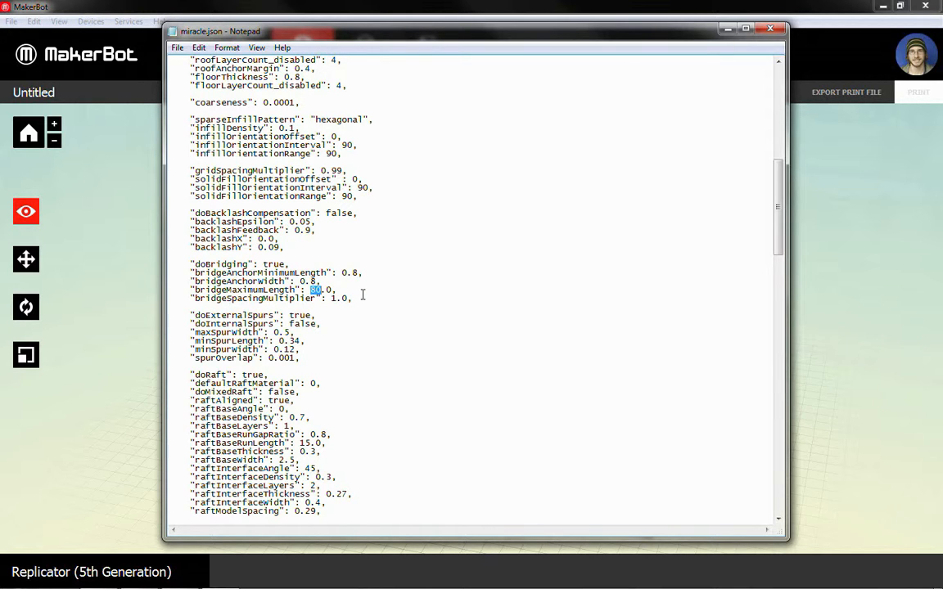
scroll("down", 3)
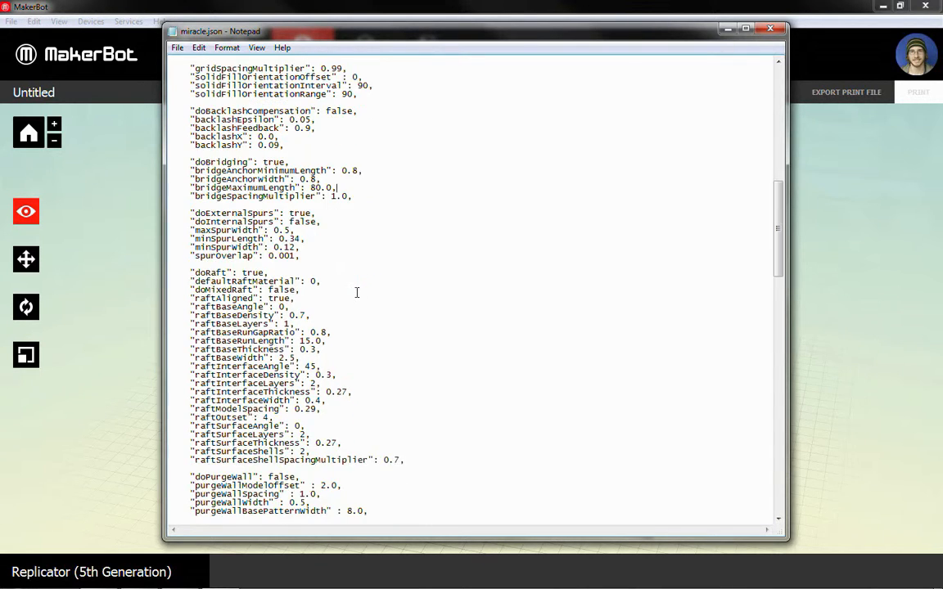
scroll("up", 3)
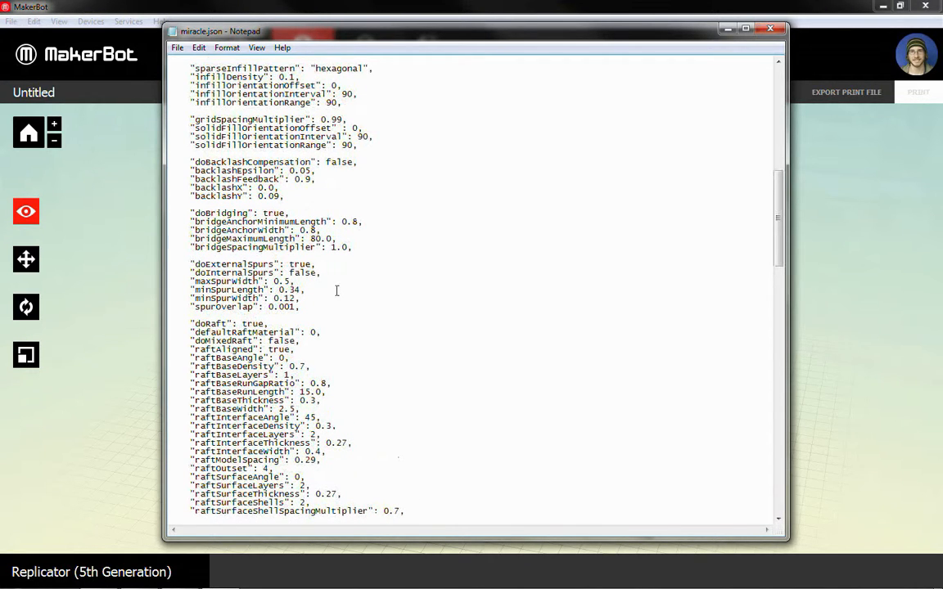
left_click_drag(215, 213, 319, 238)
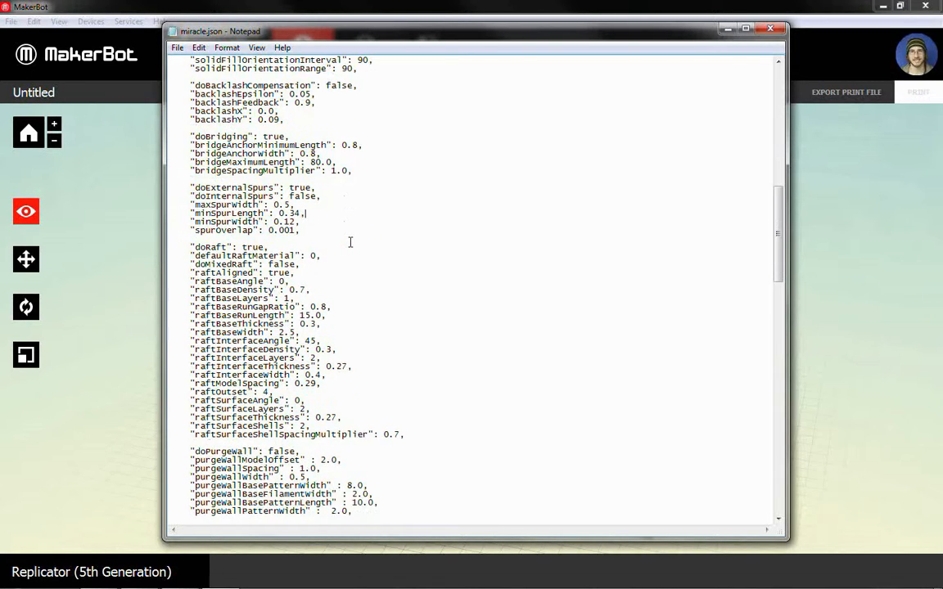
scroll("down", 3)
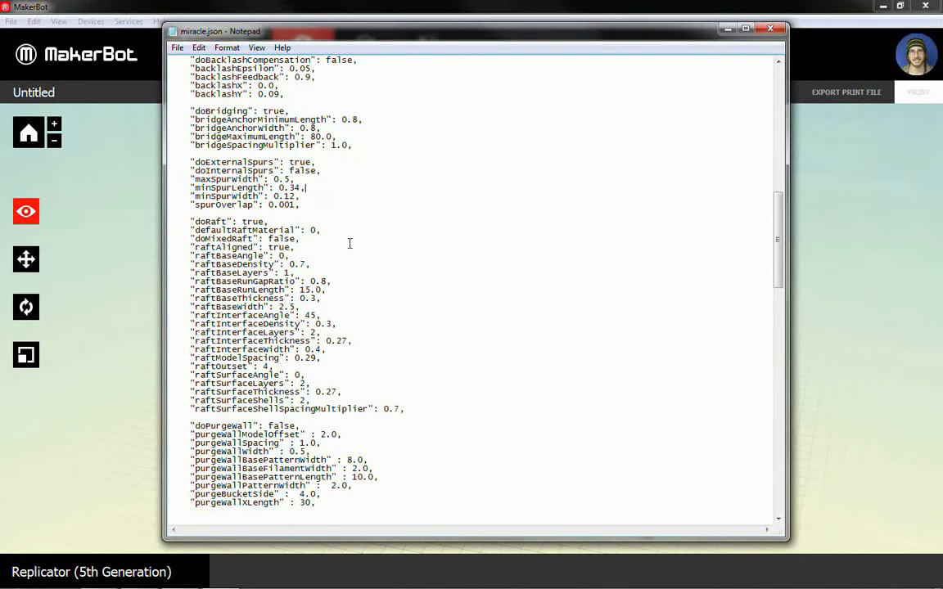
scroll("down", 3)
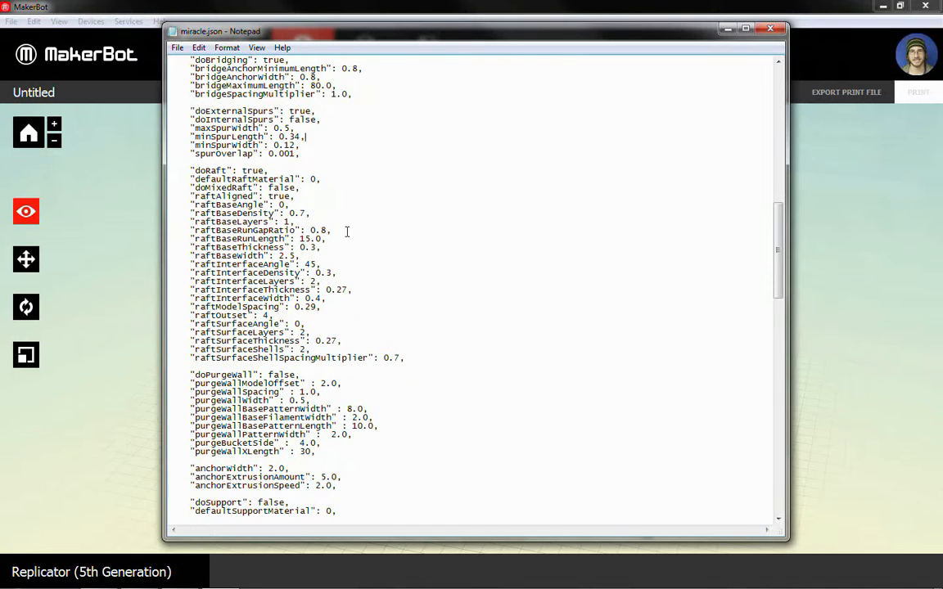
double_click(254, 170)
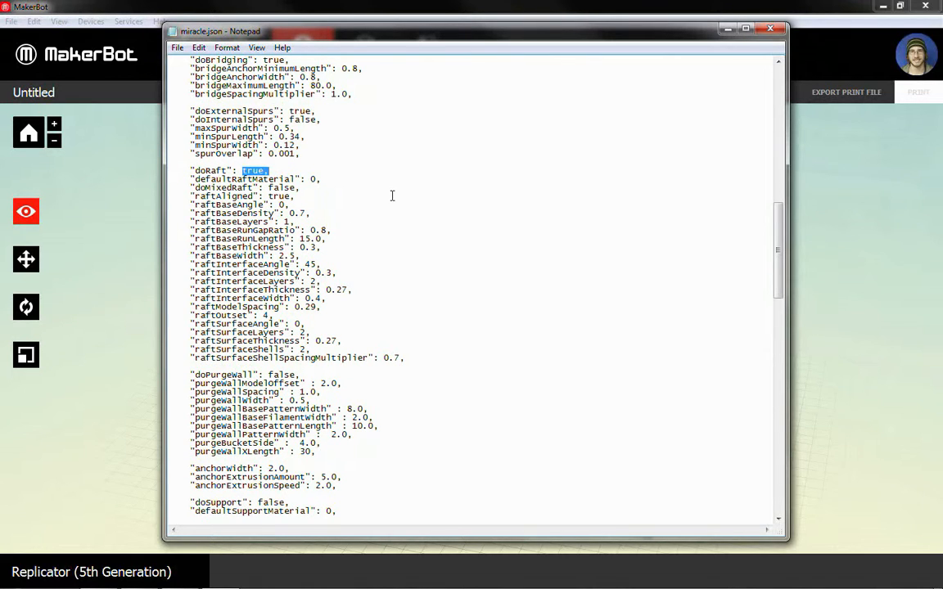
mouse_move(327, 187)
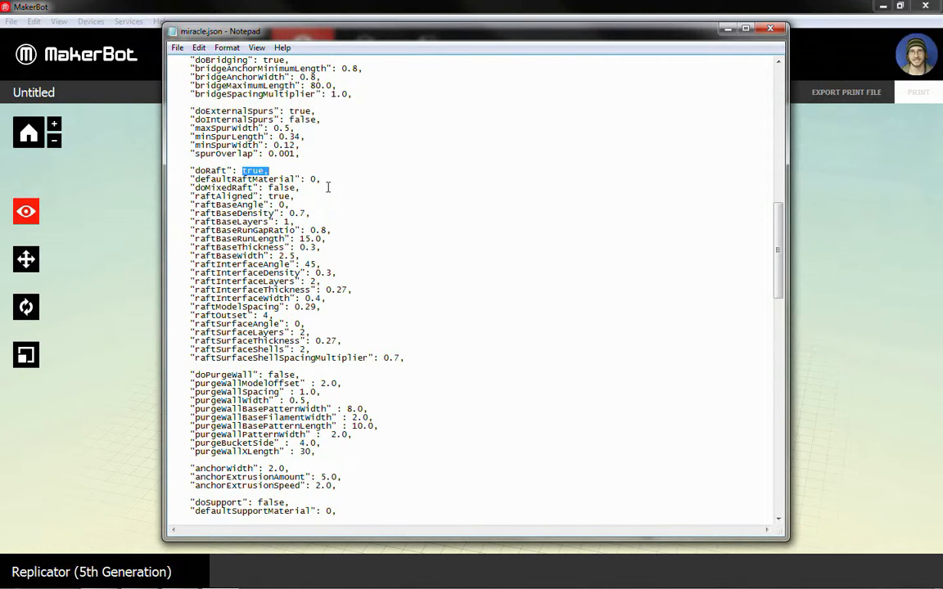
scroll("down", 3)
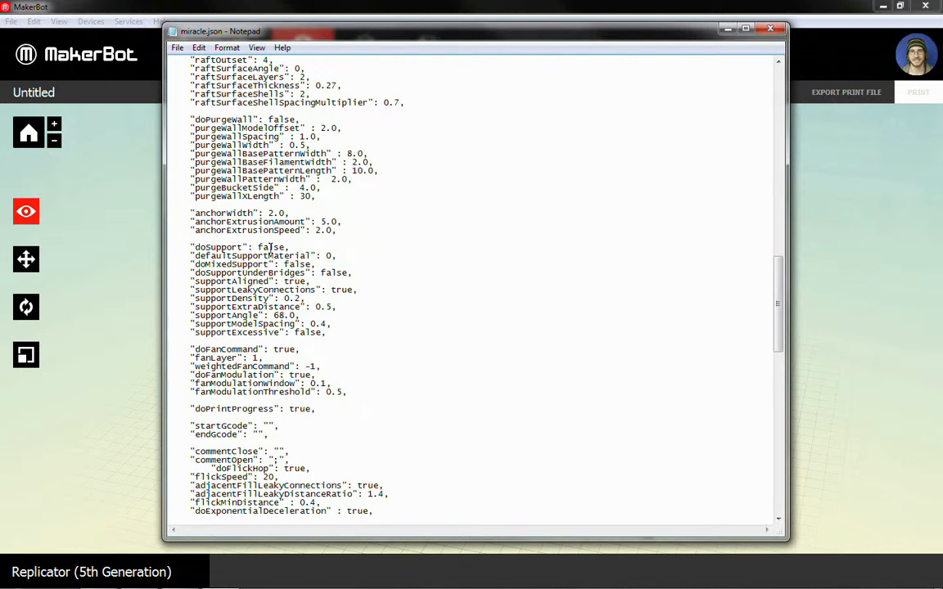
double_click(272, 247)
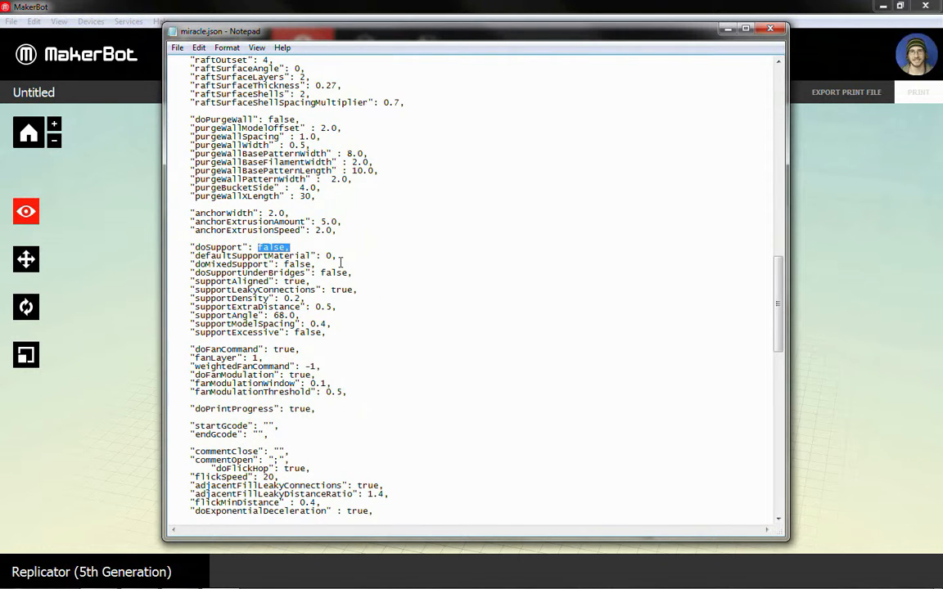
scroll("down", 3)
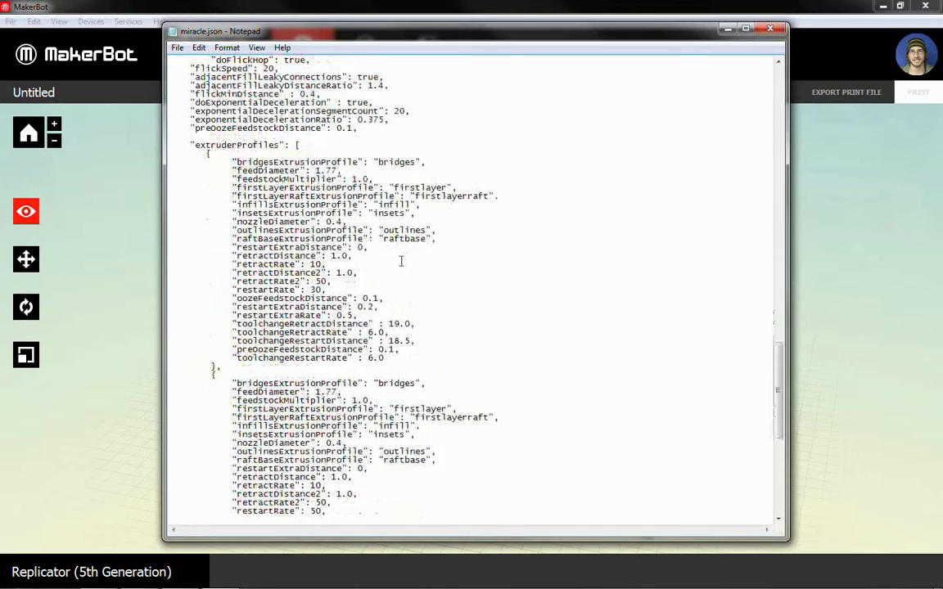
scroll("down", 3)
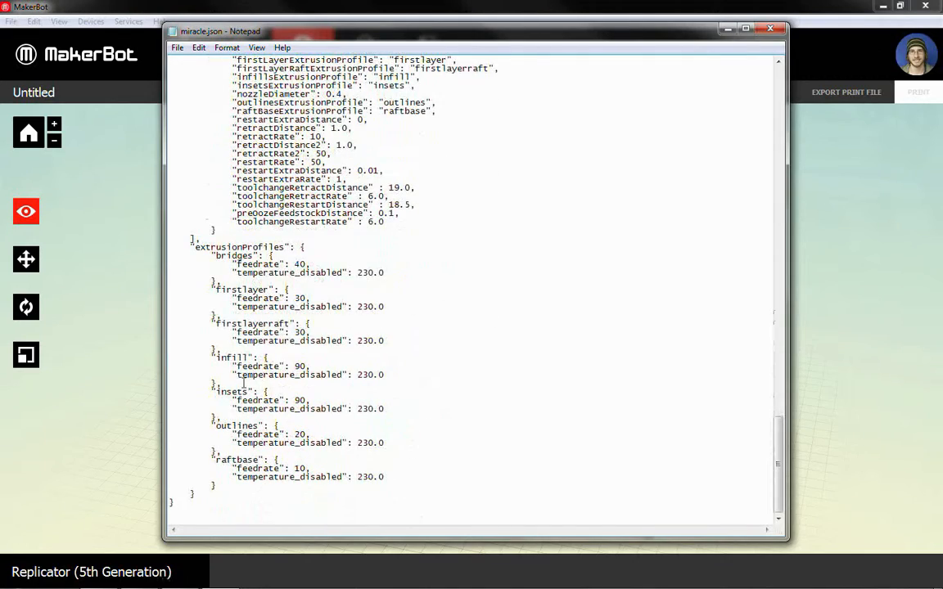
scroll("up", 3)
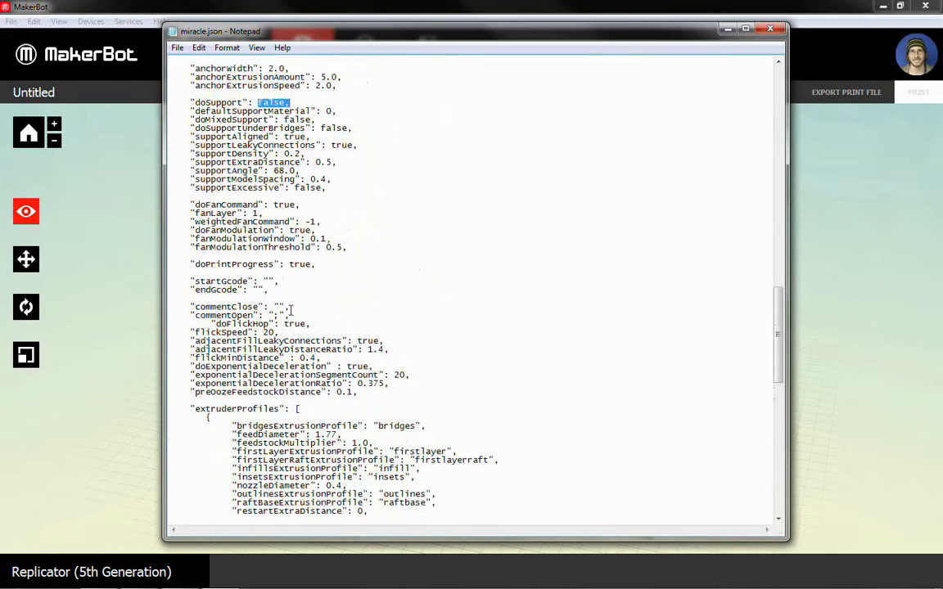
scroll("up", 3)
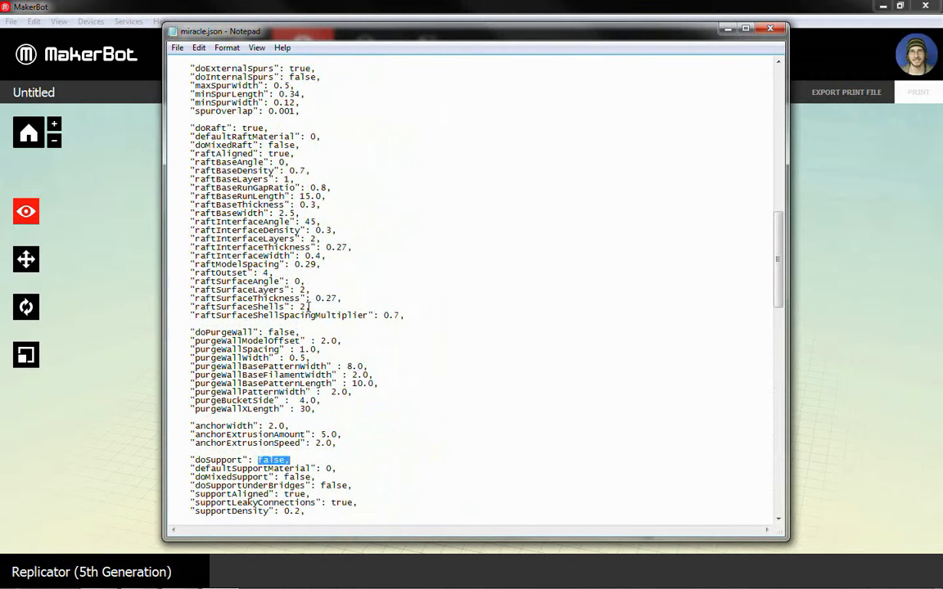
scroll("up", 3)
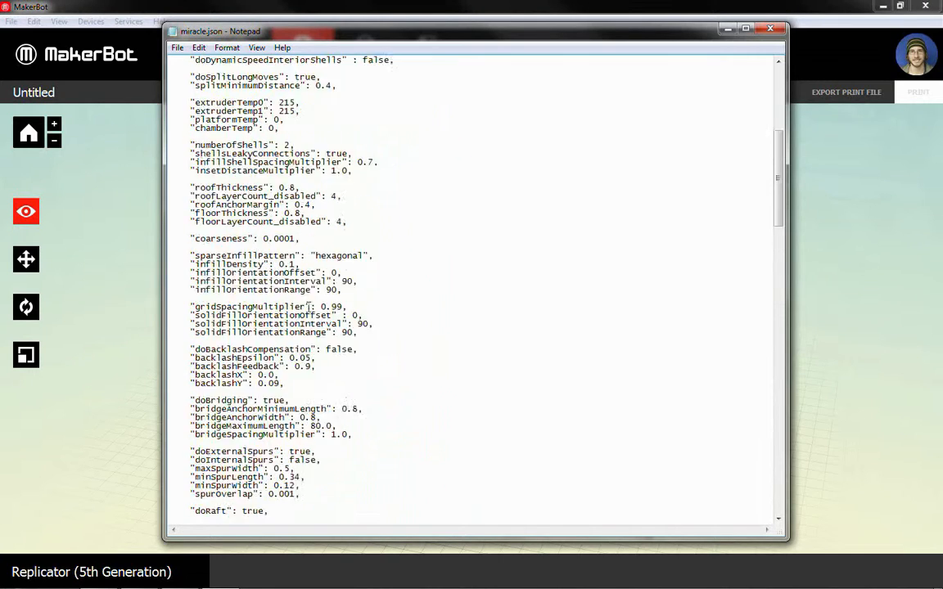
scroll("up", 3)
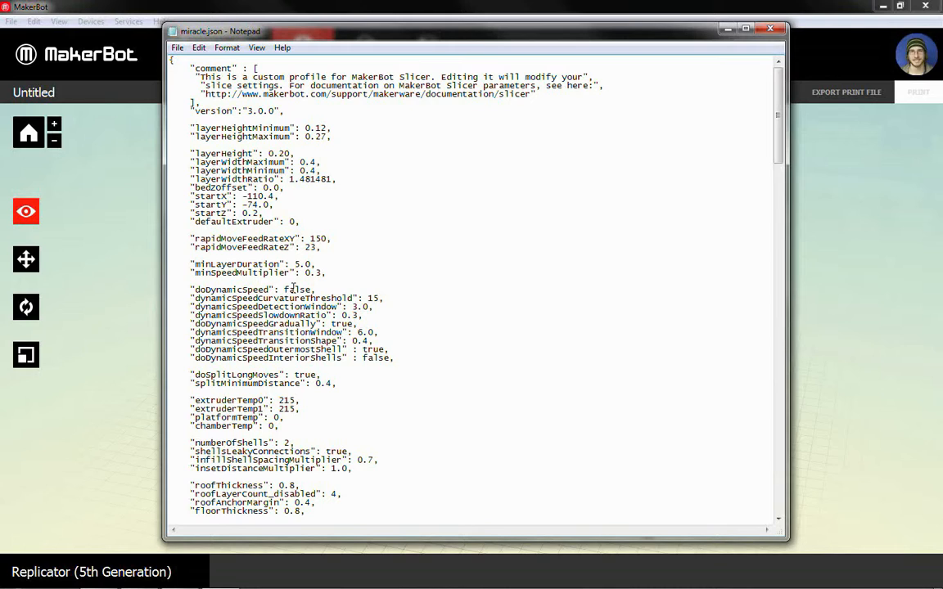
Change extruderTemp0 and extruderTemp1 from 215 to 230, then review the file.
scroll("down", 3)
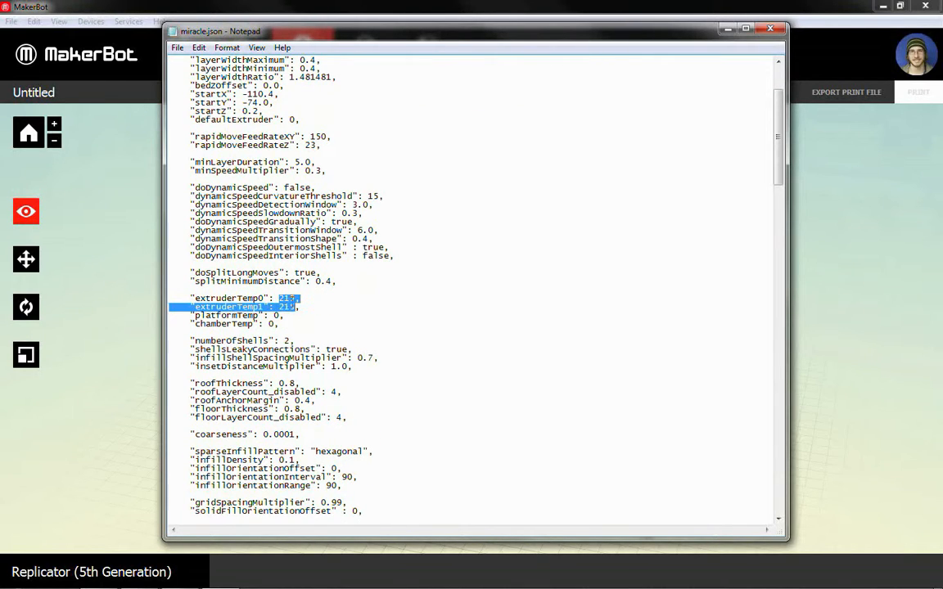
left_click(282, 298)
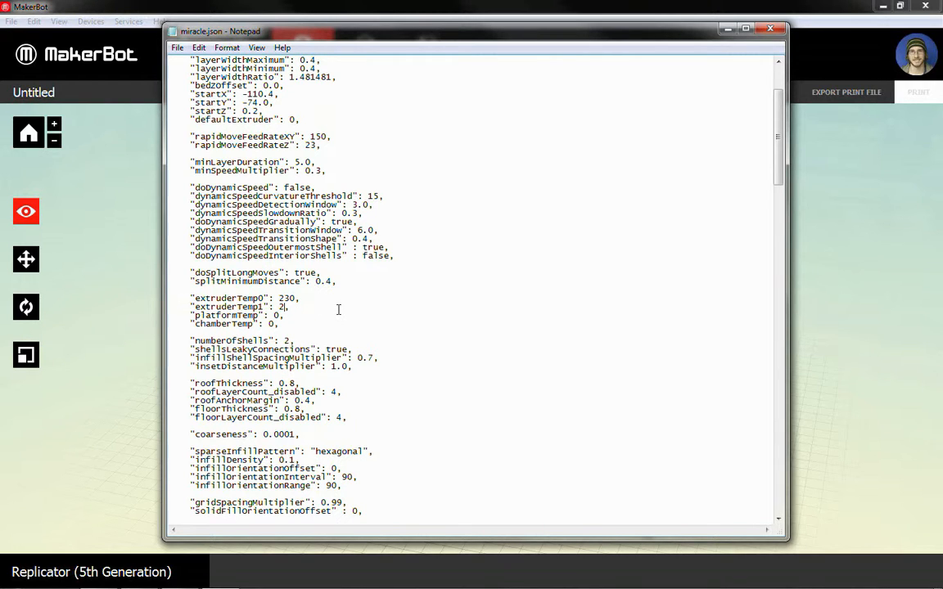
type("30")
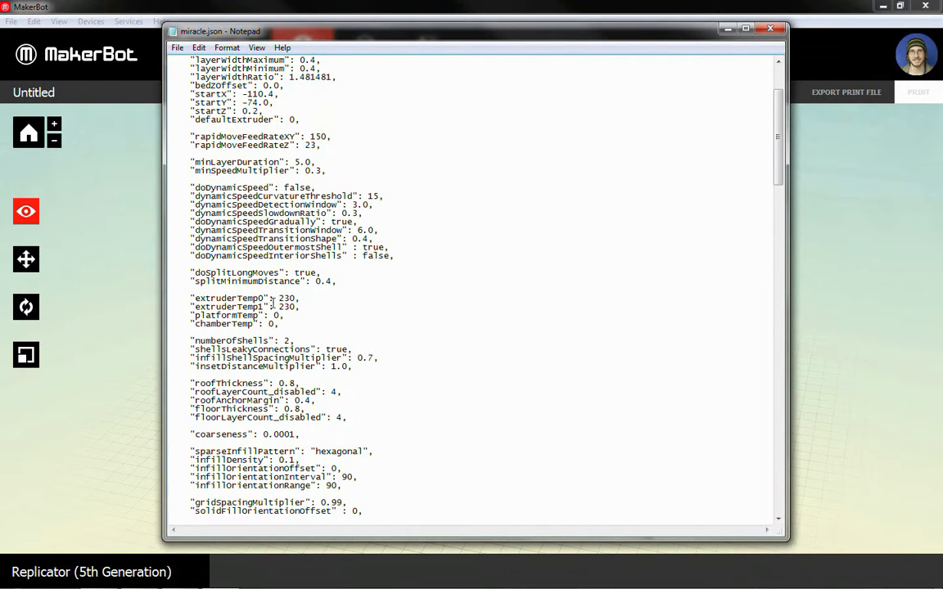
scroll("down", 3)
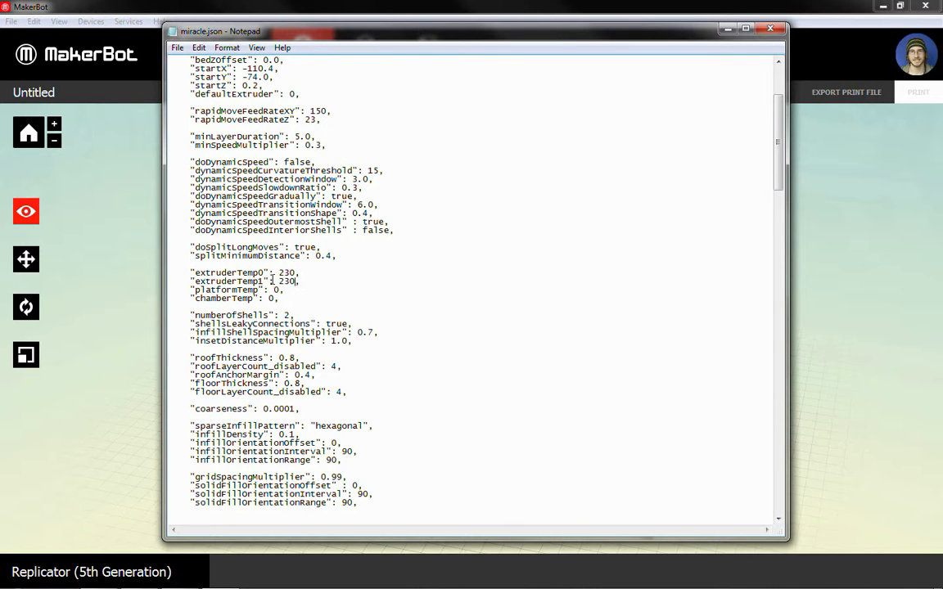
scroll("down", 3)
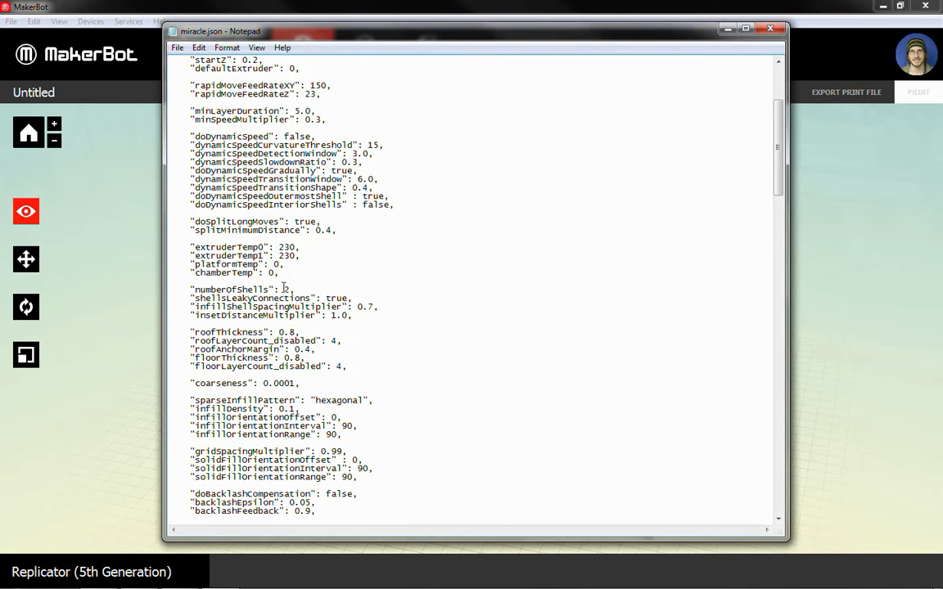
scroll("down", 3)
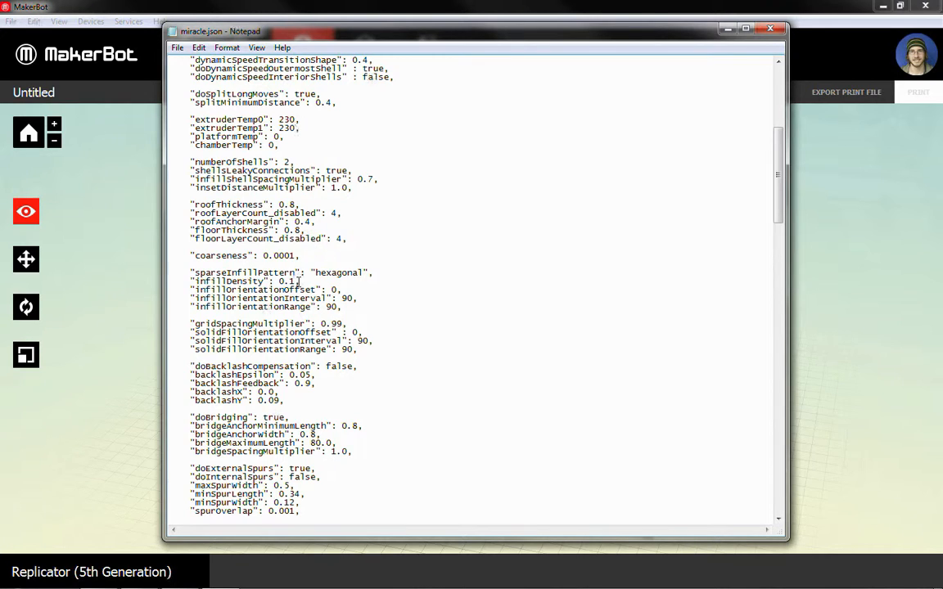
scroll("down", 3)
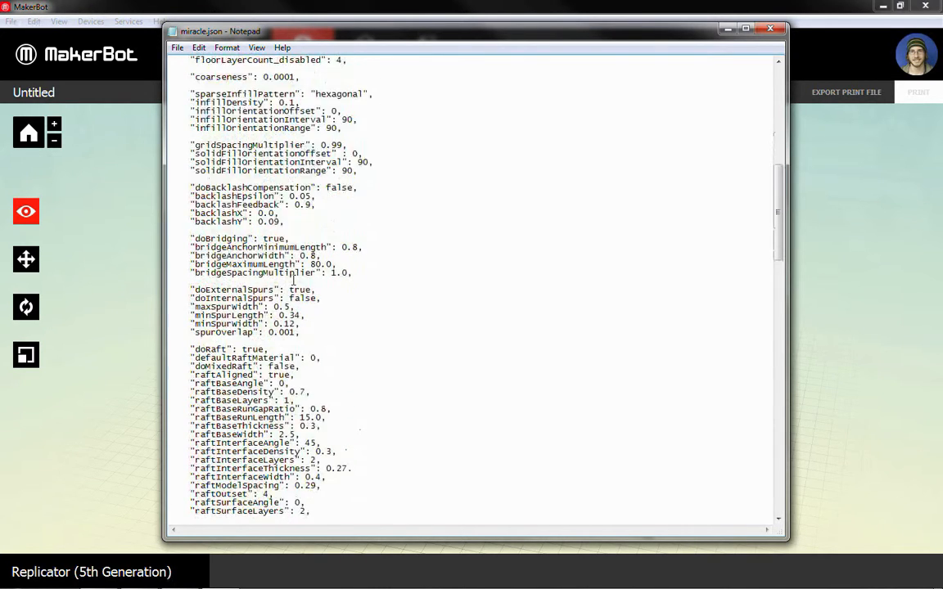
scroll("down", 3)
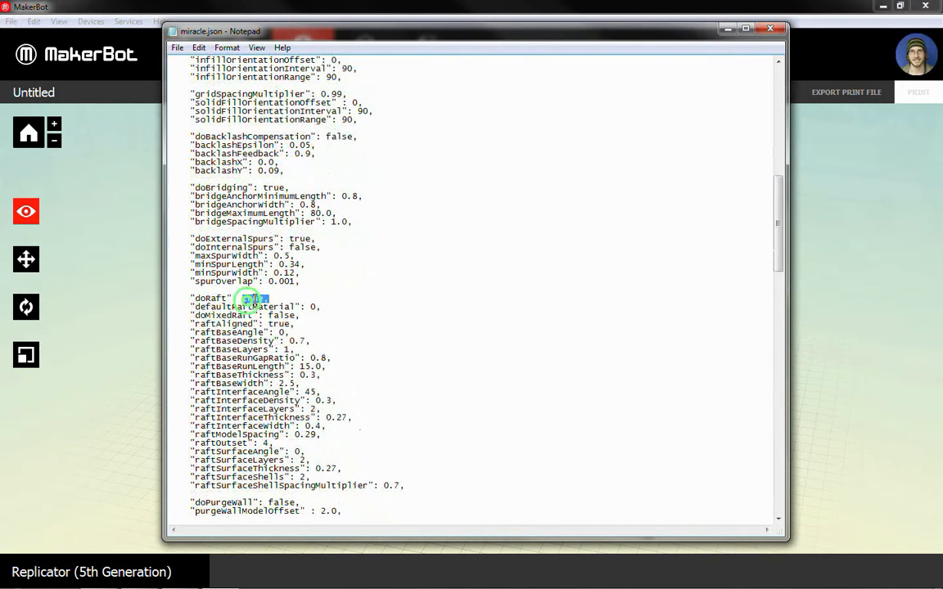
scroll("down", 3)
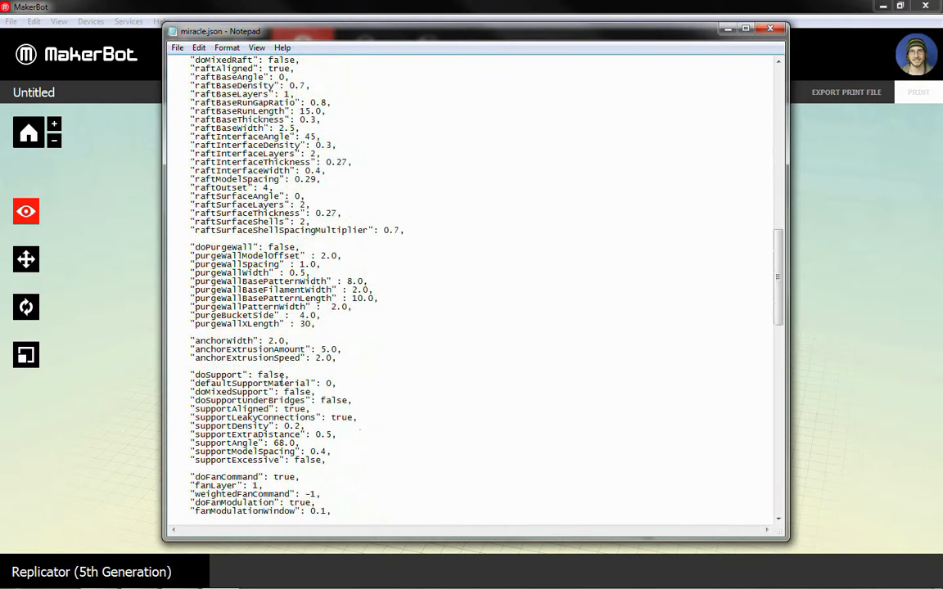
scroll("up", 3)
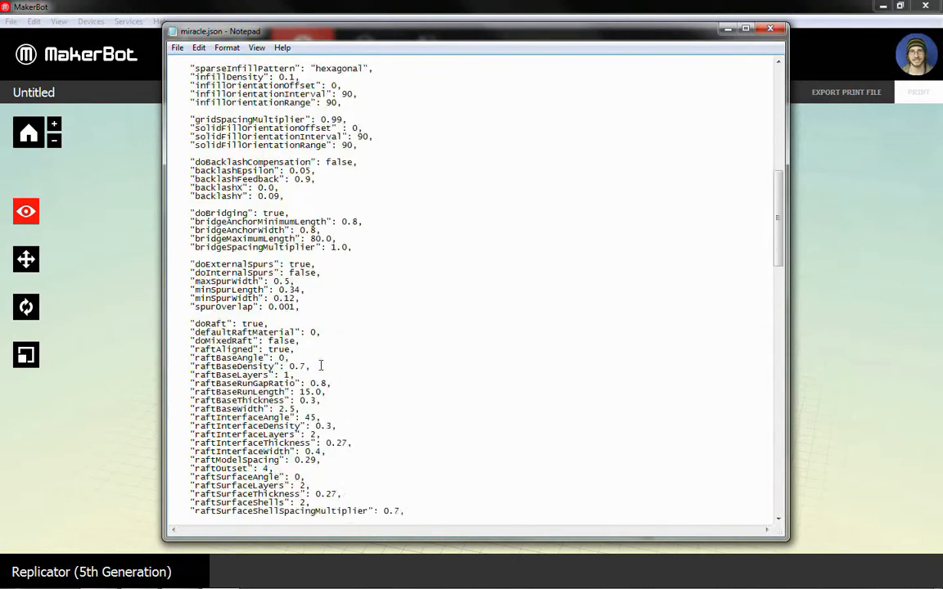
left_click(176, 47)
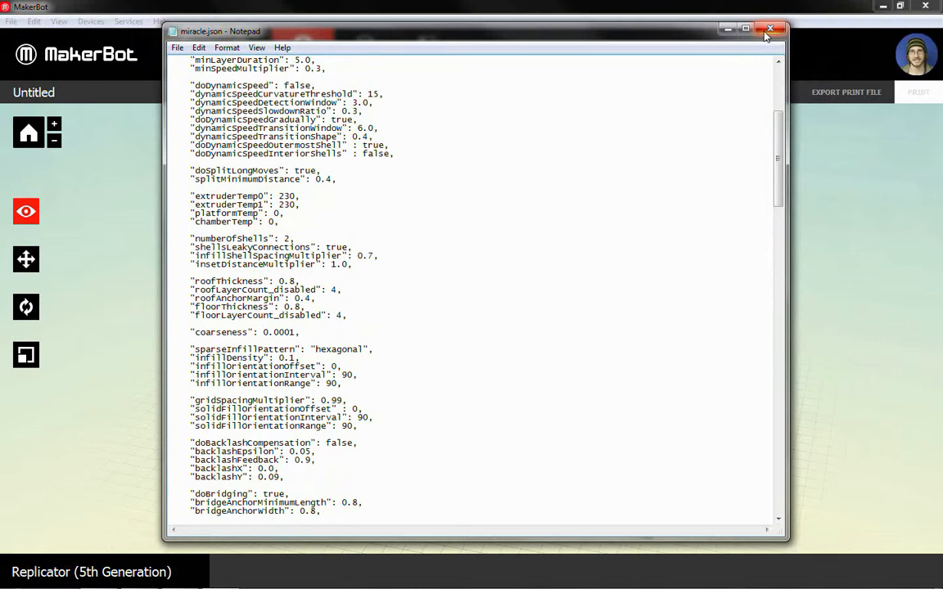
mouse_move(770, 29)
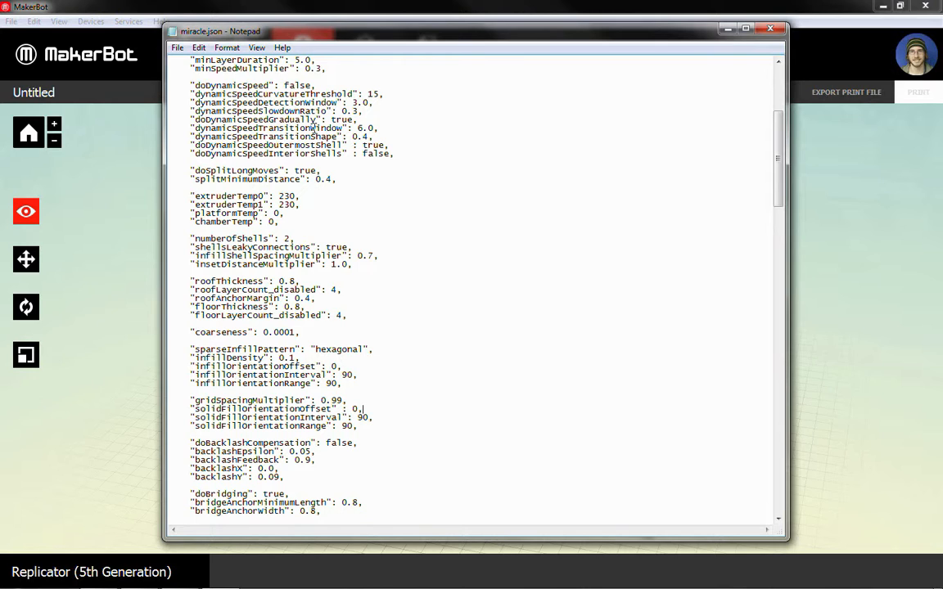
Close Notepad and open the custom MakerBot Slicer profiles documentation.
scroll("up", 3)
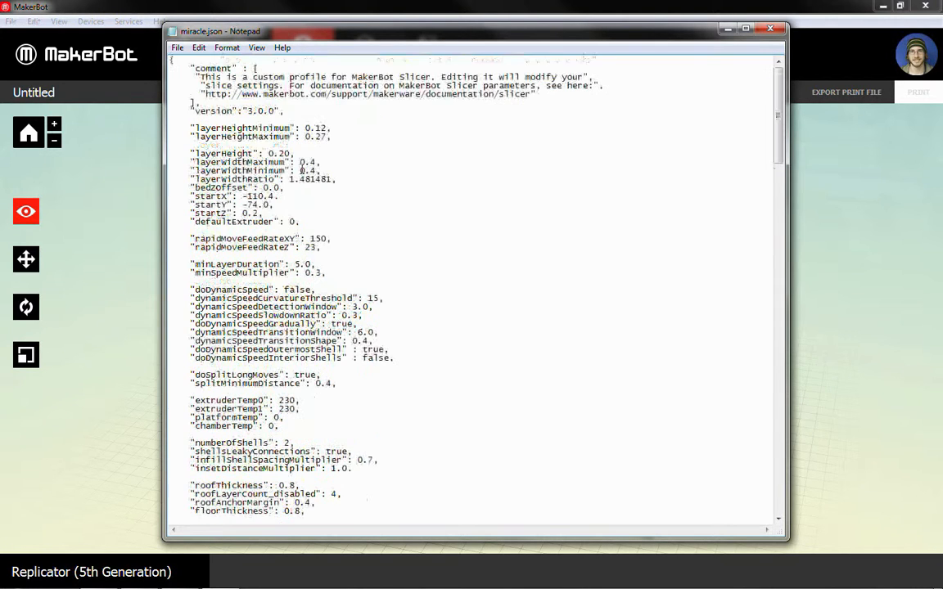
left_click(770, 30)
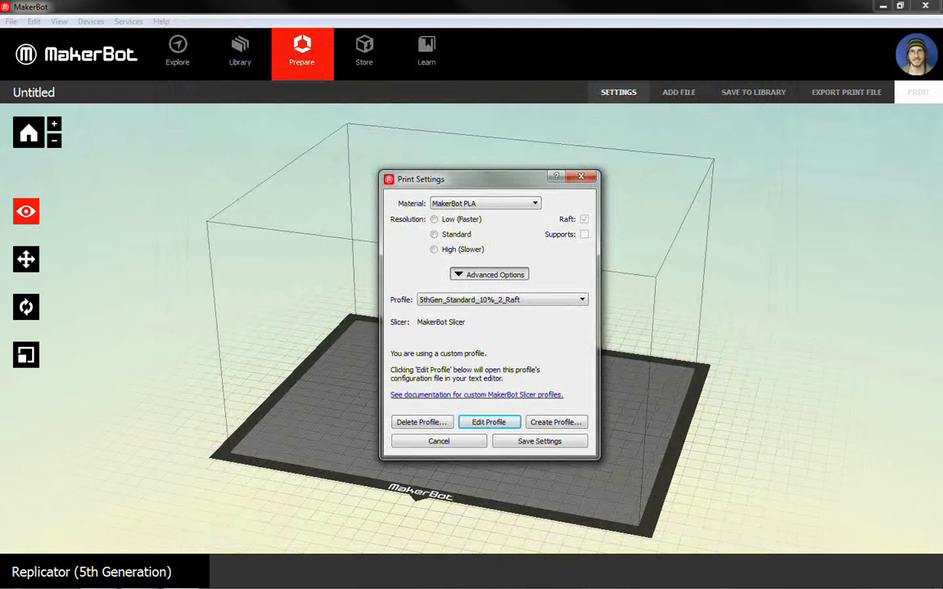
left_click(476, 394)
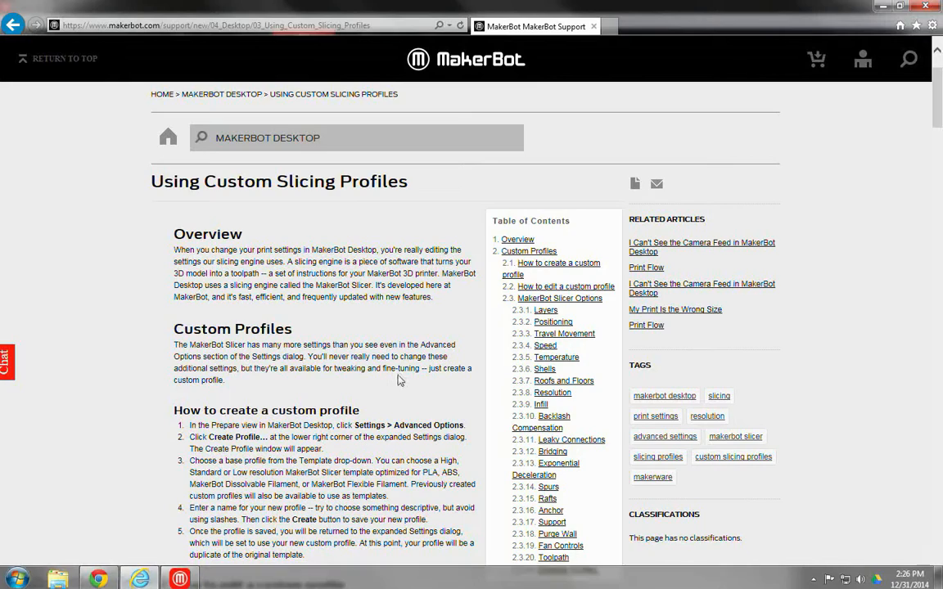
Scroll the Using Custom Slicing Profiles page down to the Temperature, Shells, Roofs and Floors groups.
scroll("down", 3)
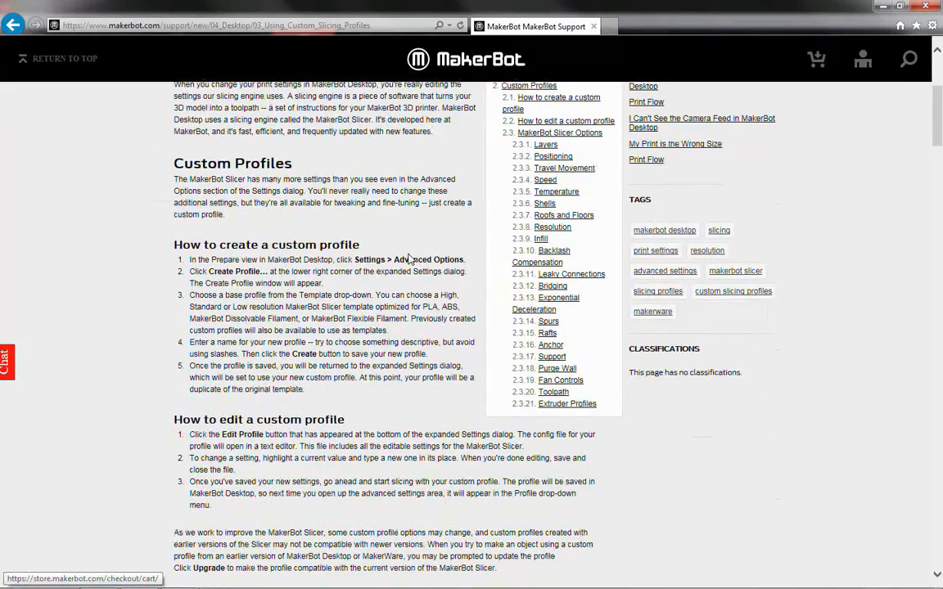
scroll("down", 3)
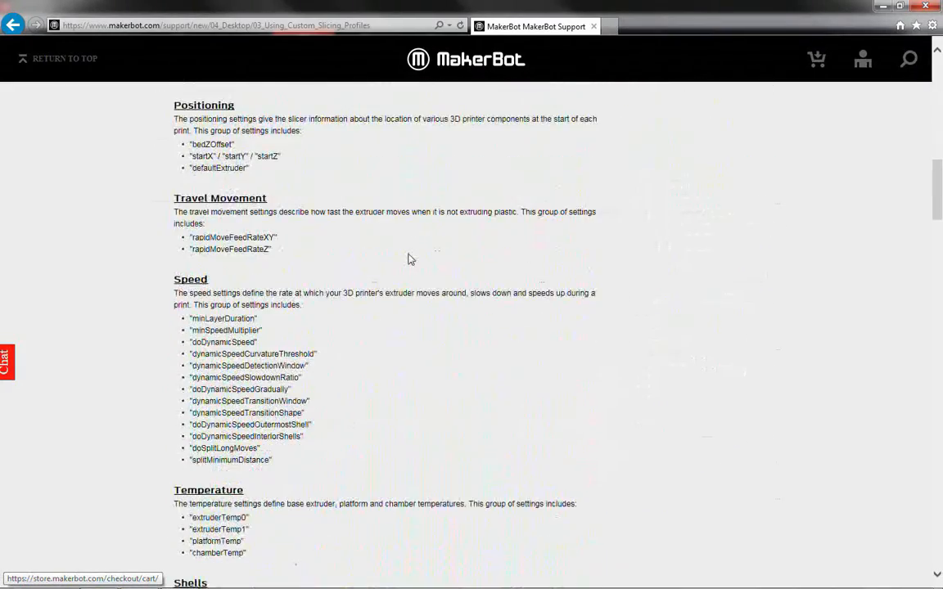
scroll("down", 3)
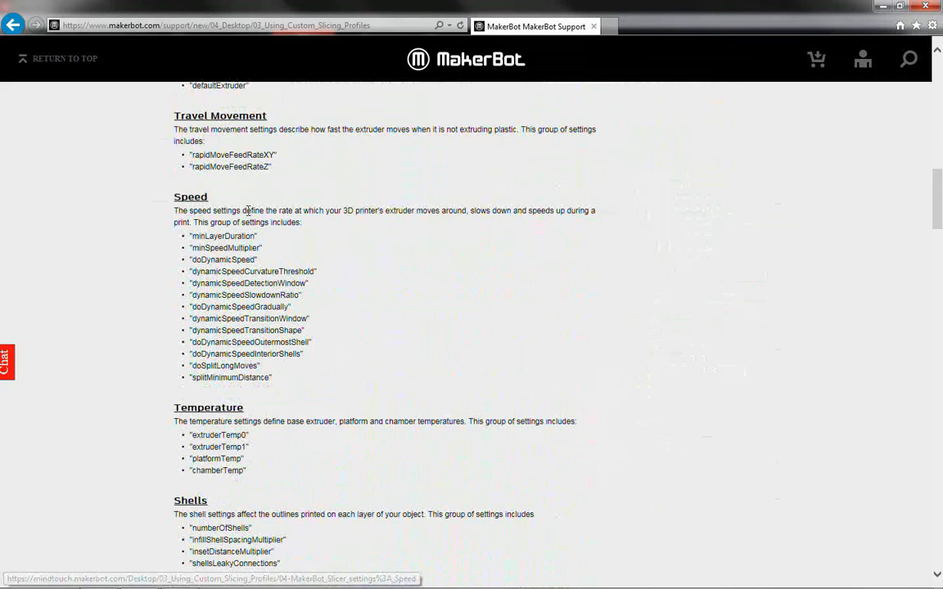
scroll("down", 3)
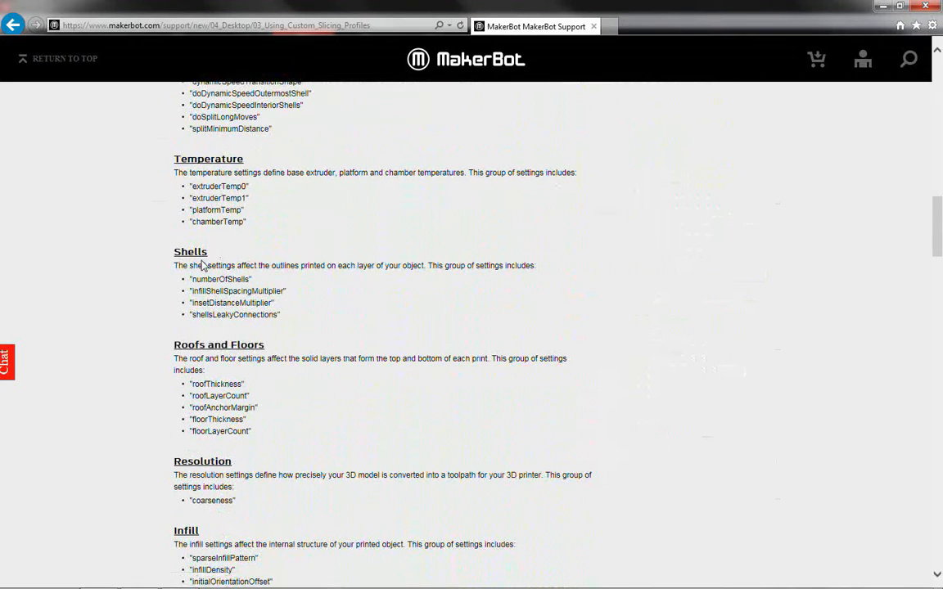
mouse_move(190, 252)
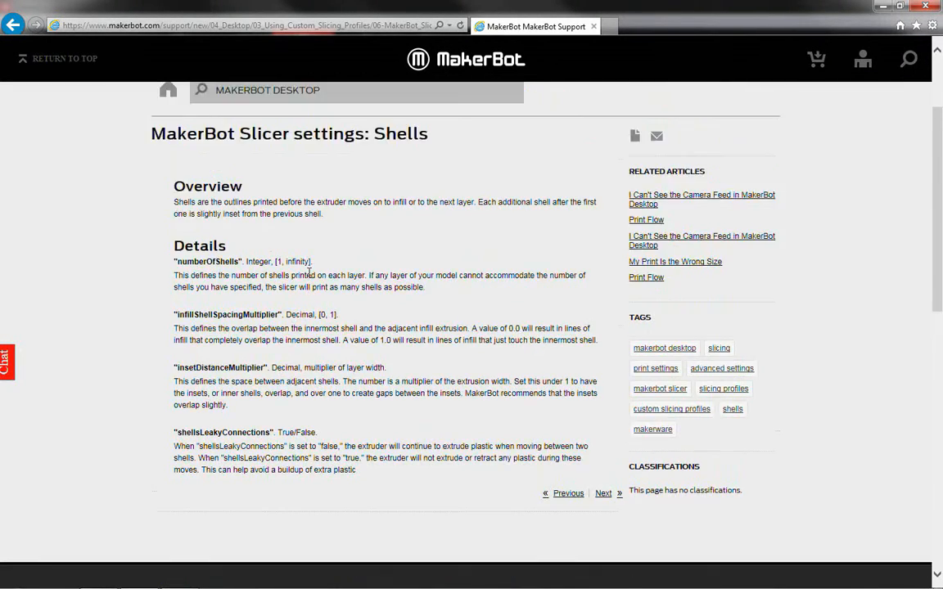
scroll("down", 3)
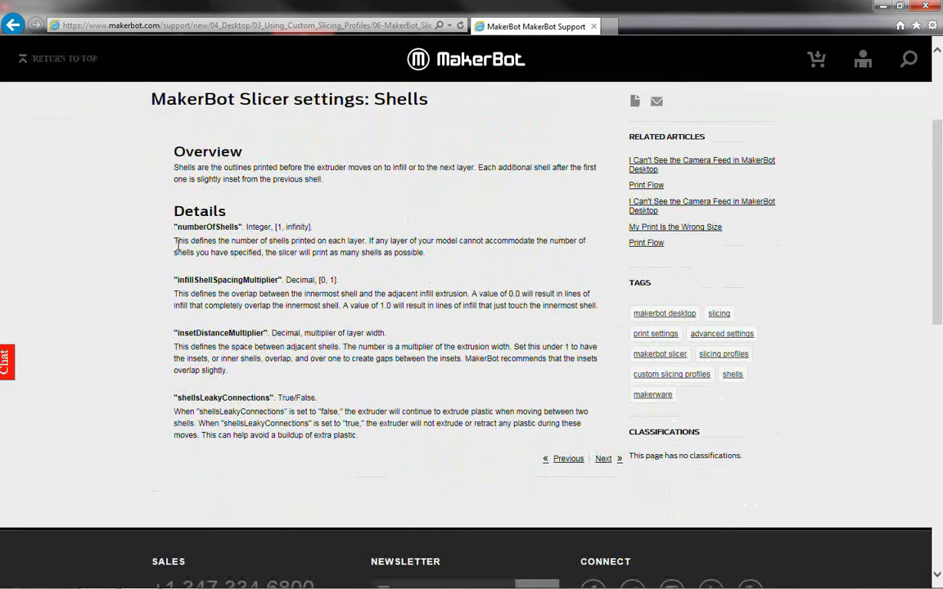
left_click_drag(174, 240, 425, 252)
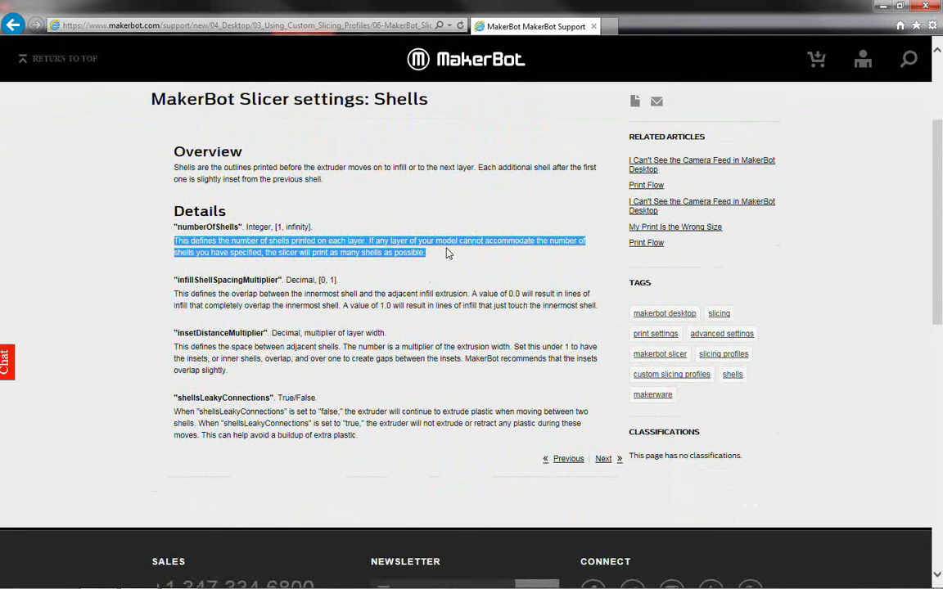
double_click(196, 279)
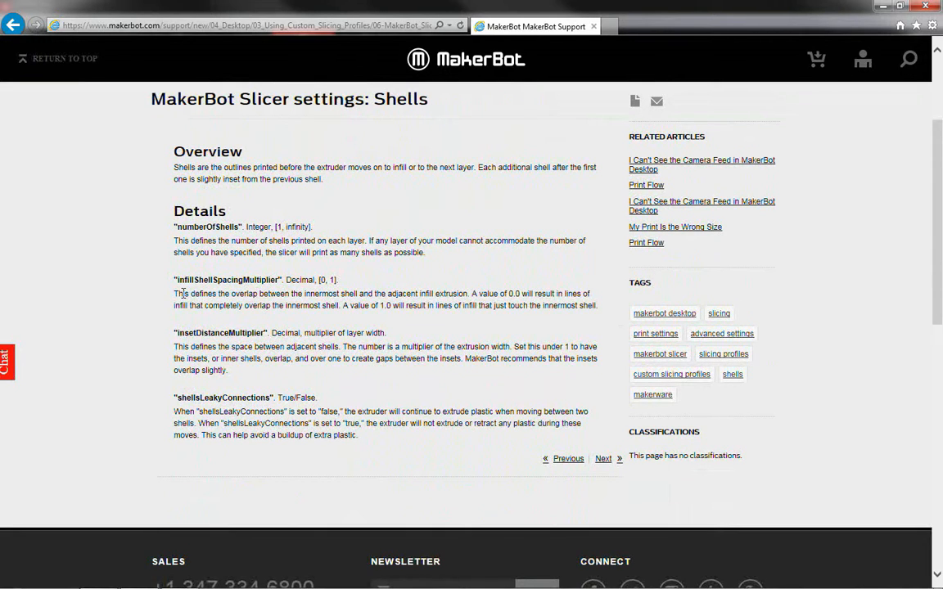
left_click_drag(173, 292, 292, 293)
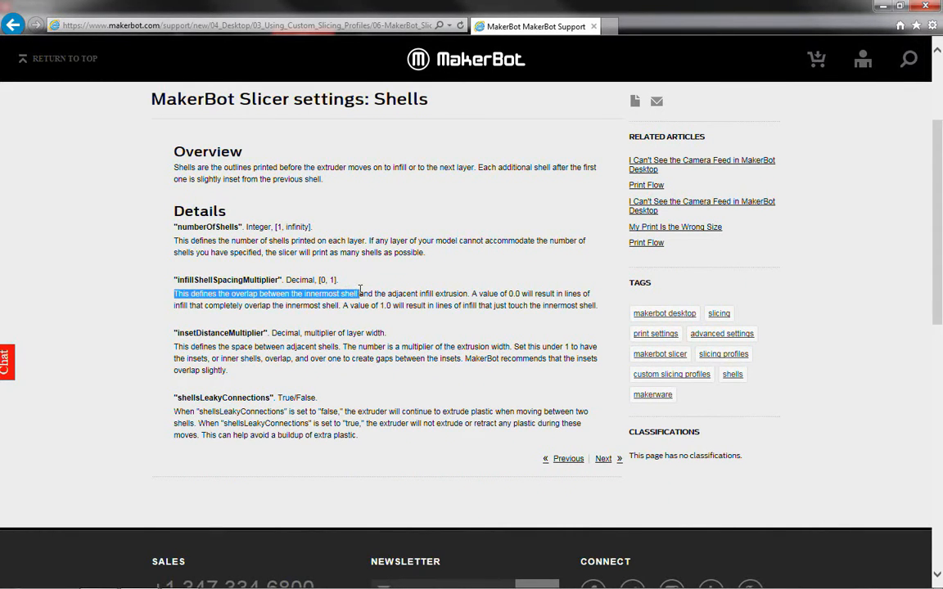
left_click(388, 321)
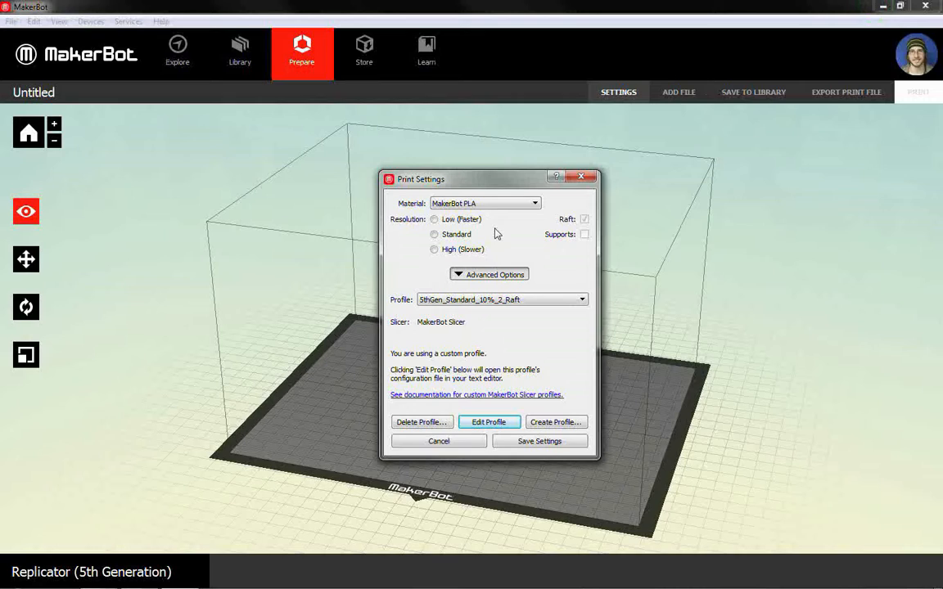
mouse_move(552, 317)
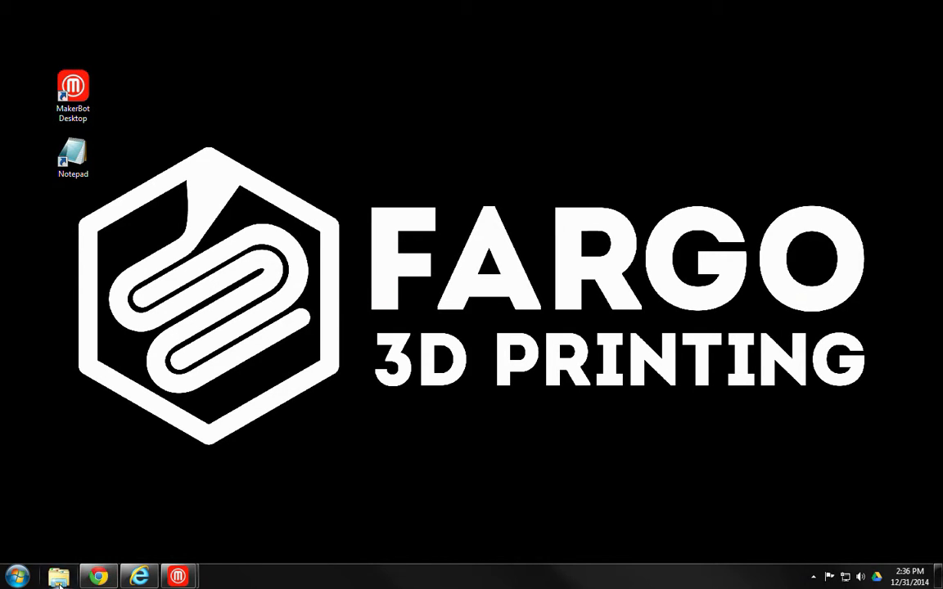
Open a file browser and go to C:\Users and the user's home folder.
left_click(57, 576)
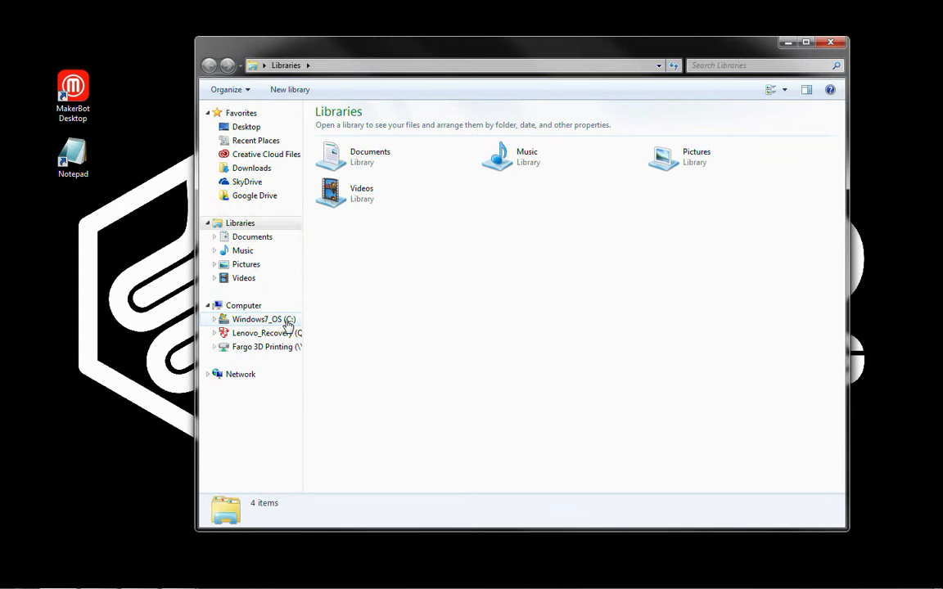
double_click(257, 319)
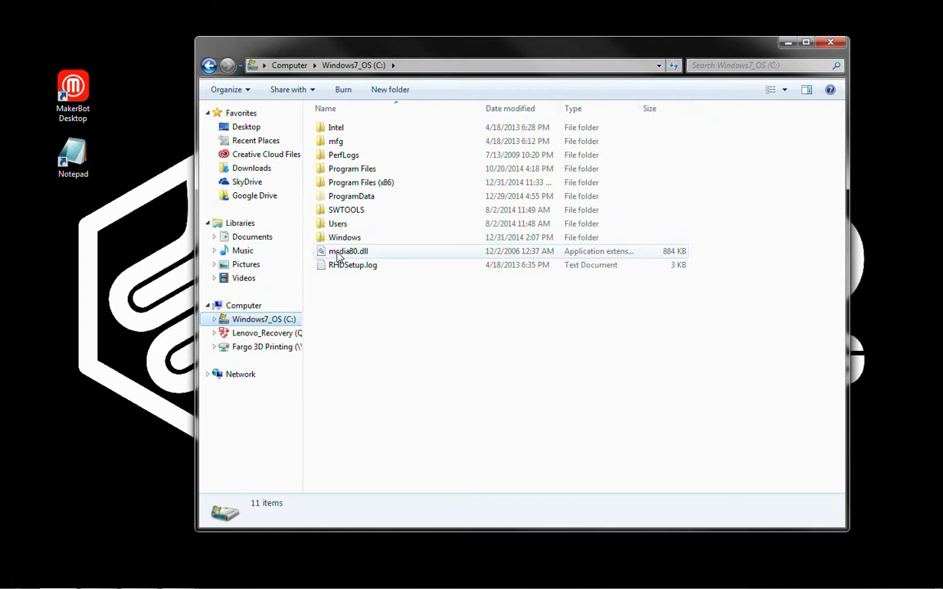
double_click(337, 223)
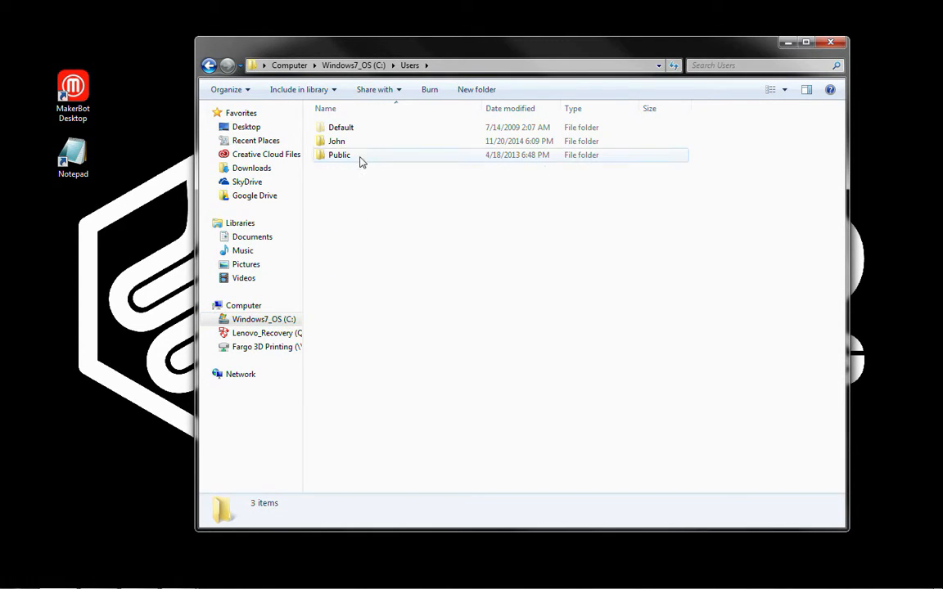
left_click(336, 141)
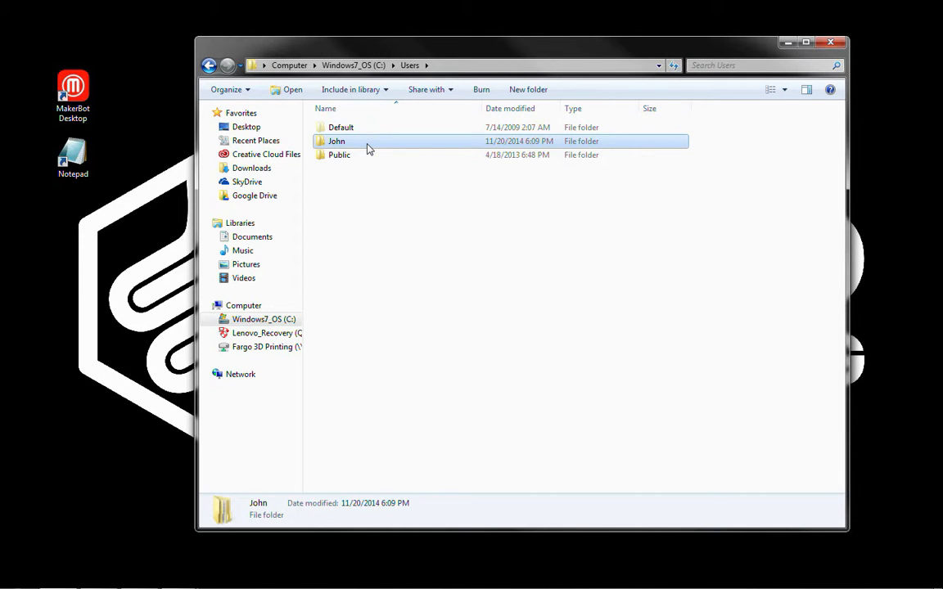
double_click(336, 140)
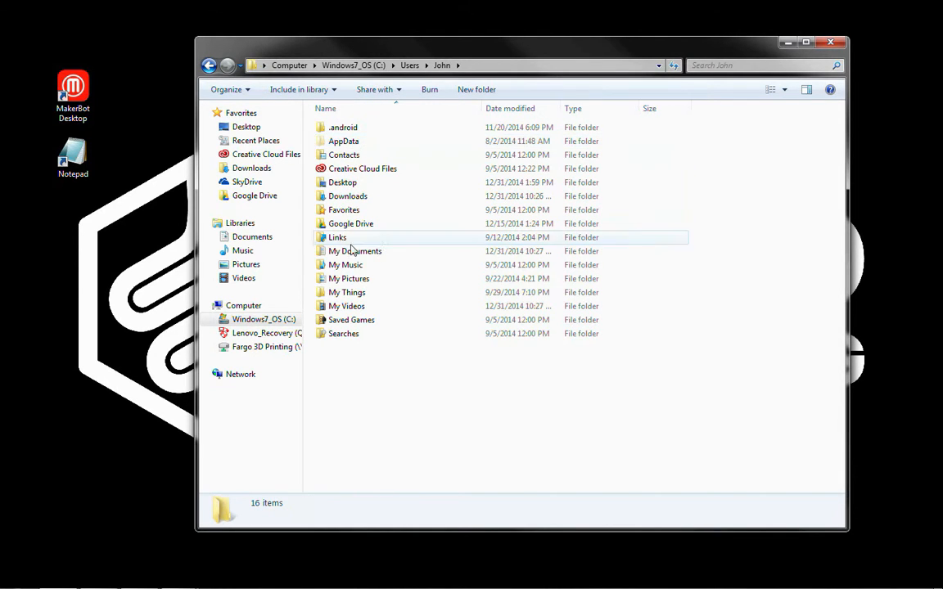
Open My Things\Profiles\5thGen_Standard_10%_2_Raft and select miracle.json.
left_click(347, 292)
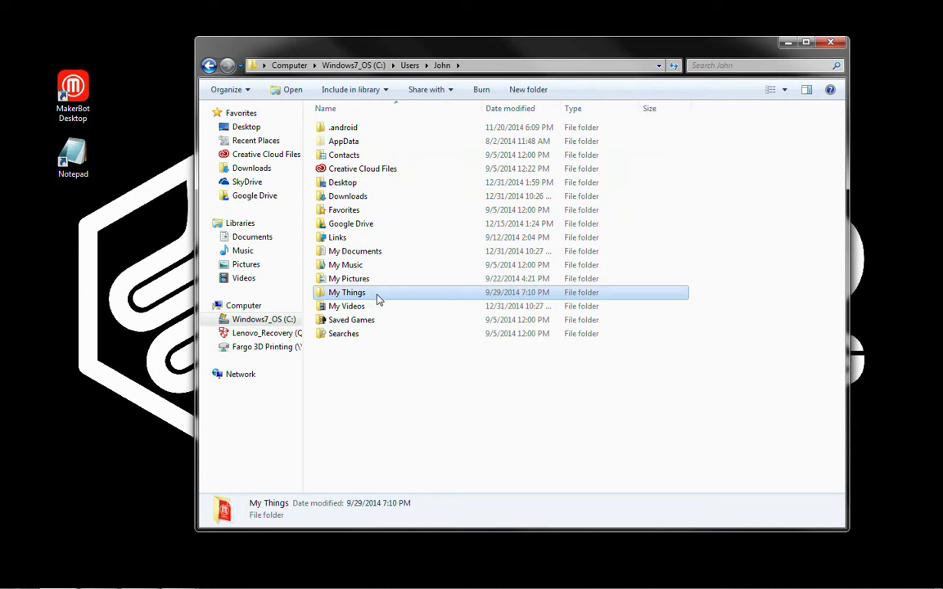
double_click(347, 292)
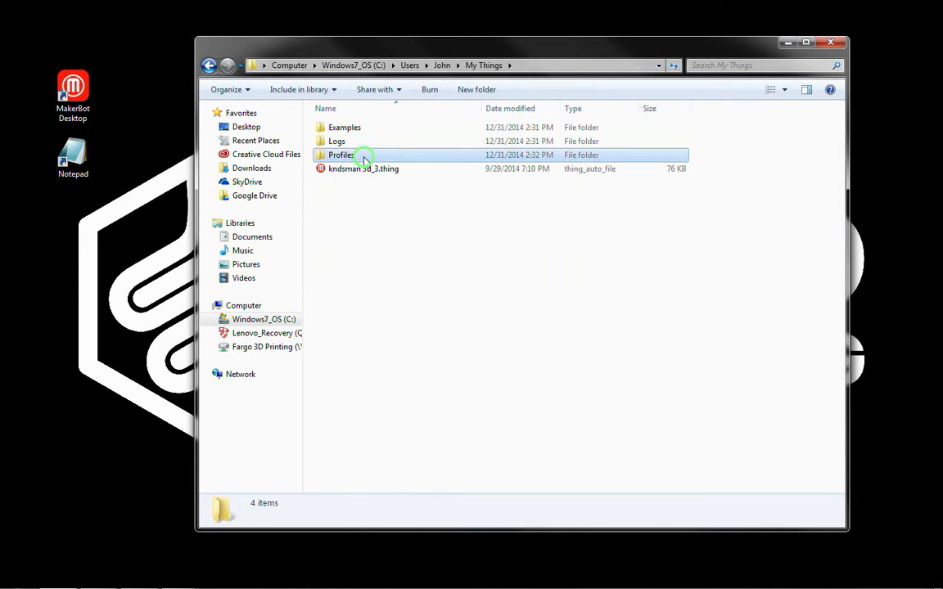
double_click(340, 155)
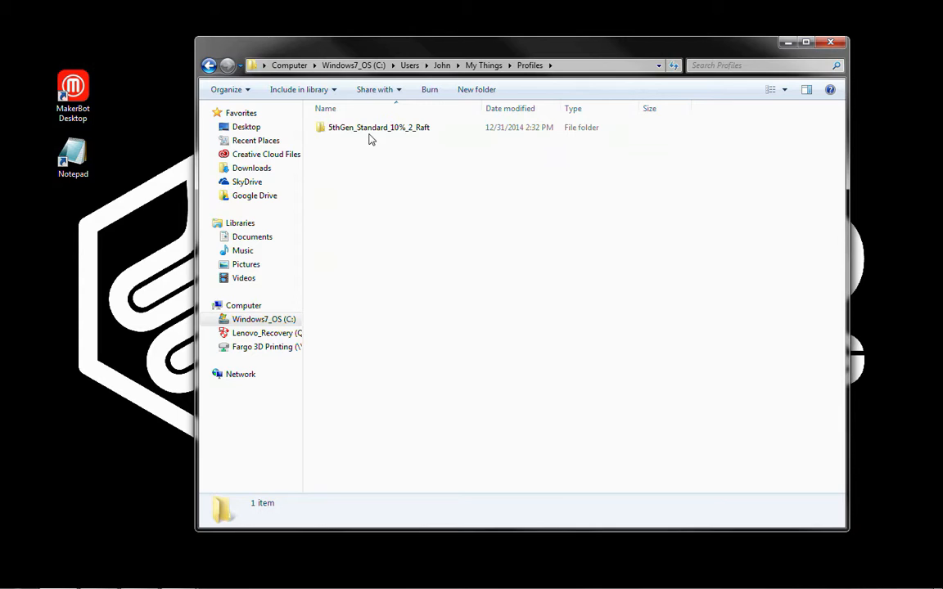
left_click(378, 126)
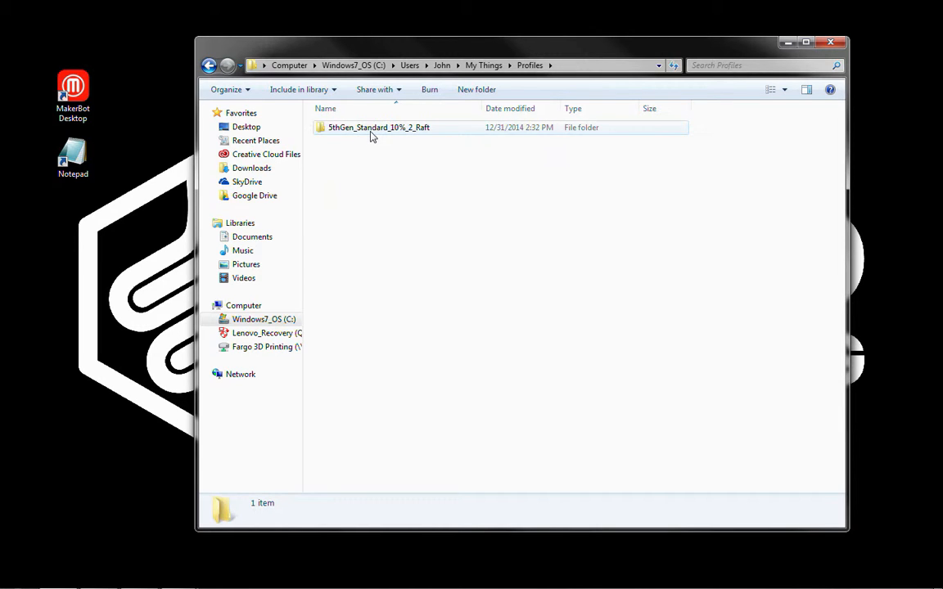
double_click(378, 127)
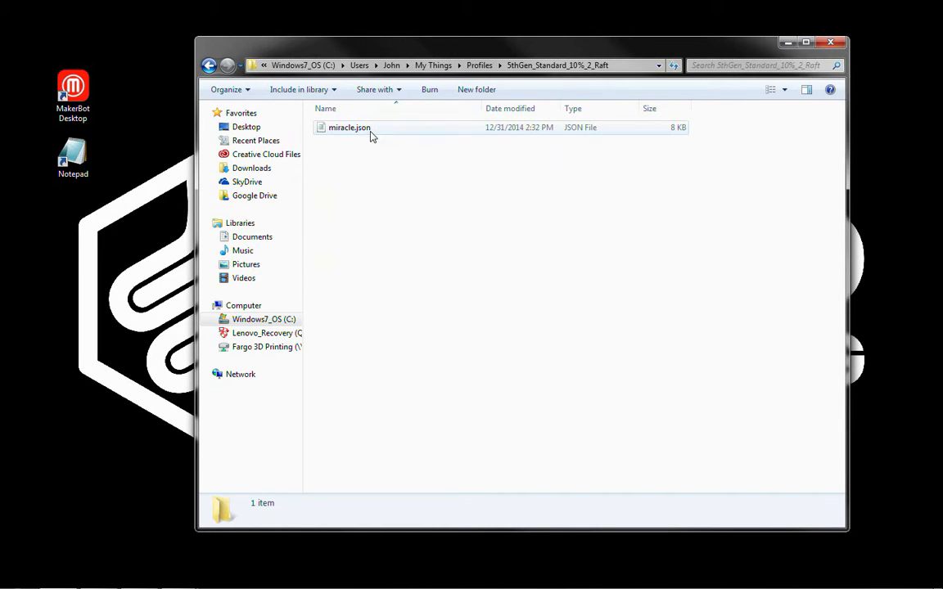
left_click(349, 127)
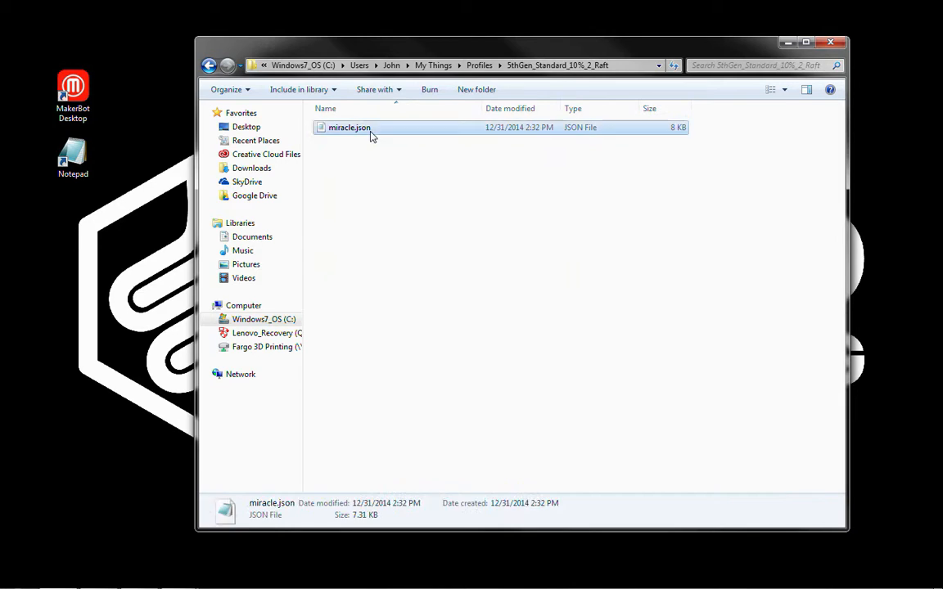
double_click(349, 127)
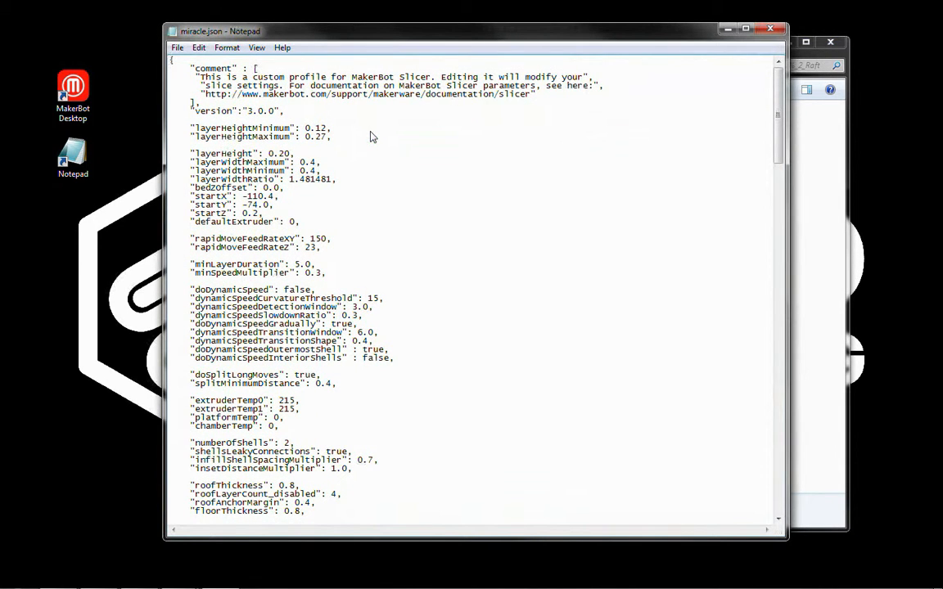
scroll("down", 3)
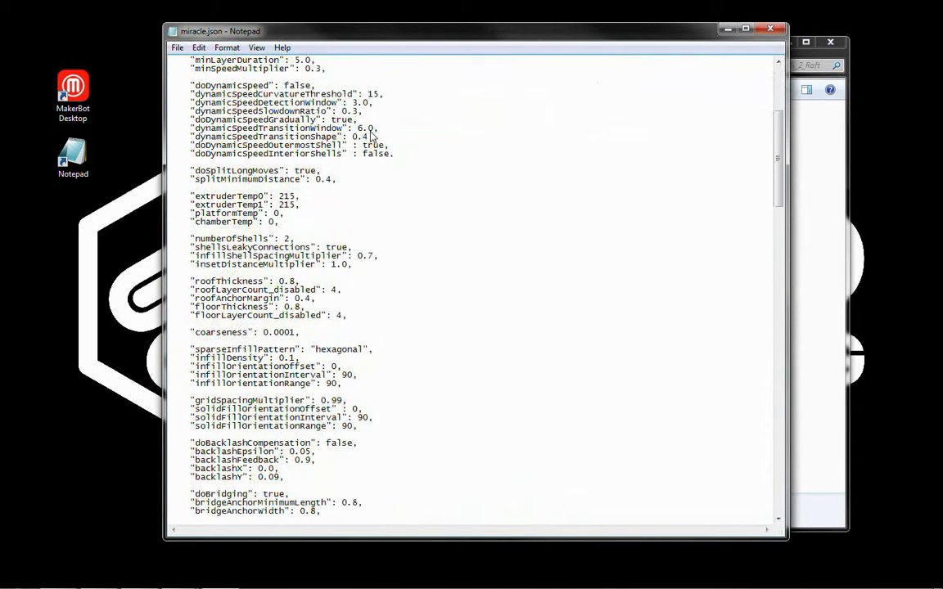
scroll("down", 3)
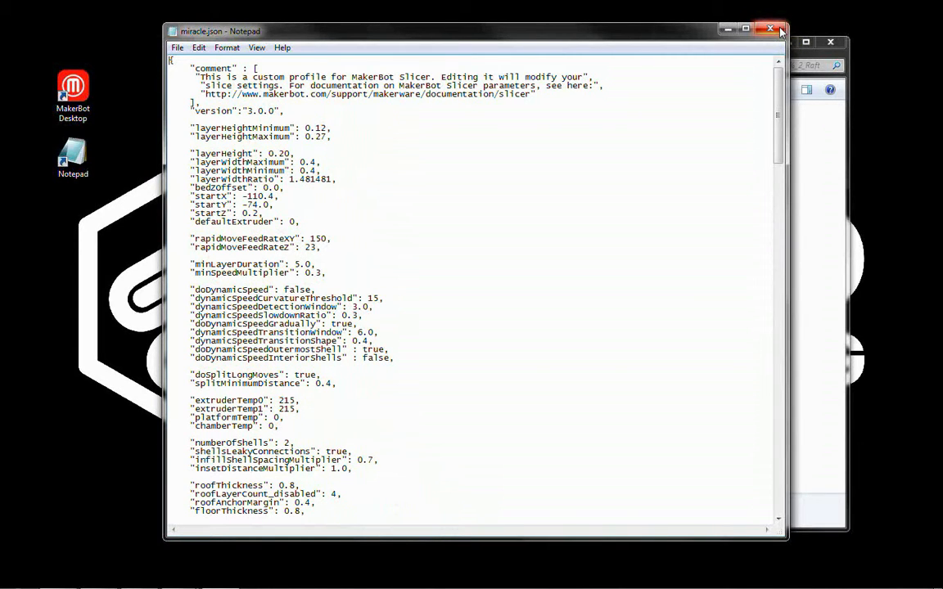
left_click(770, 29)
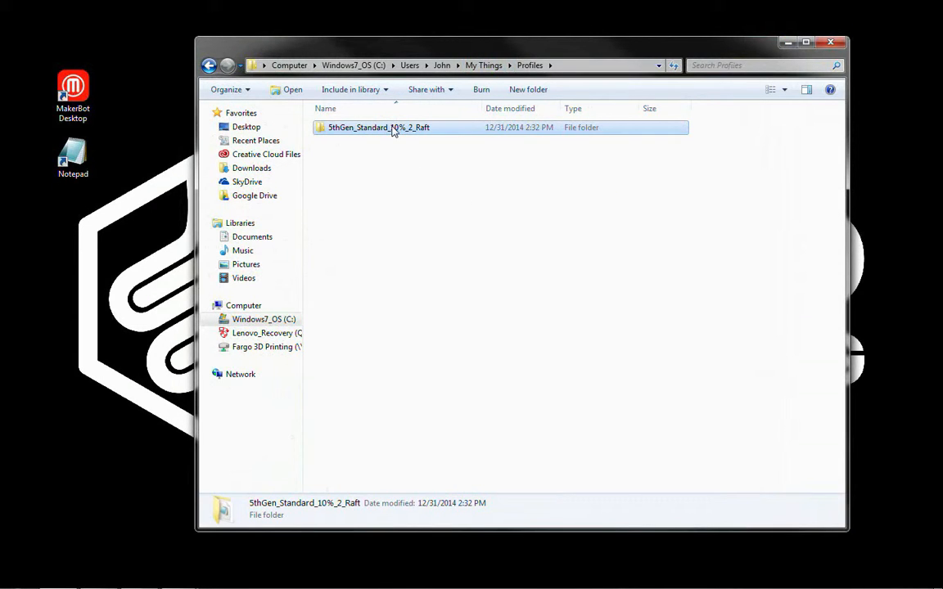
mouse_move(399, 144)
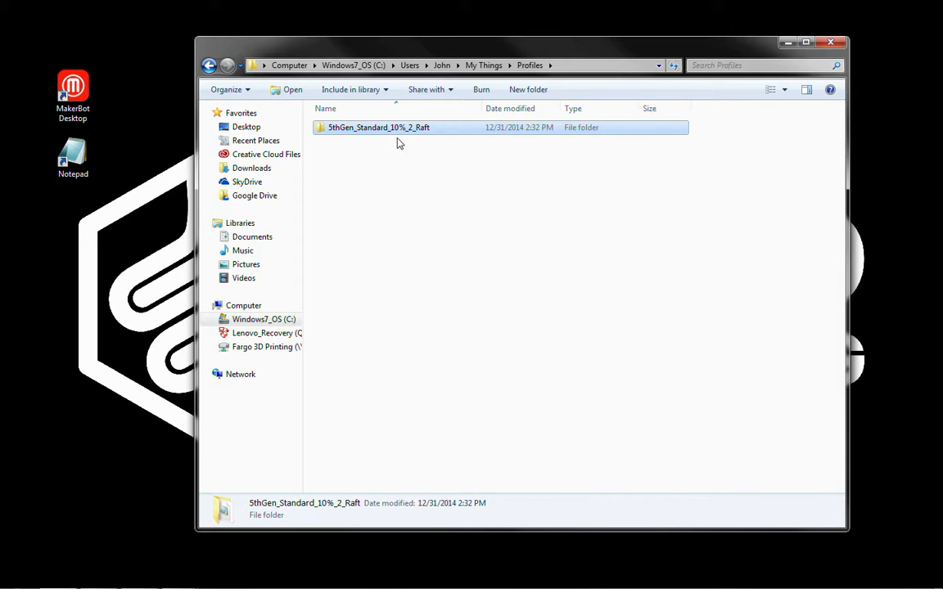
mouse_move(262, 346)
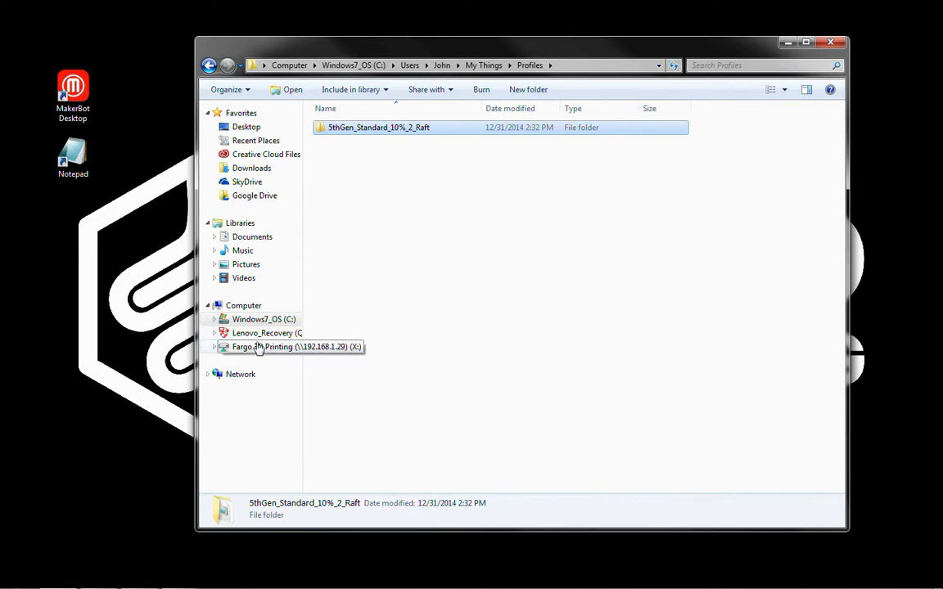
left_click(264, 319)
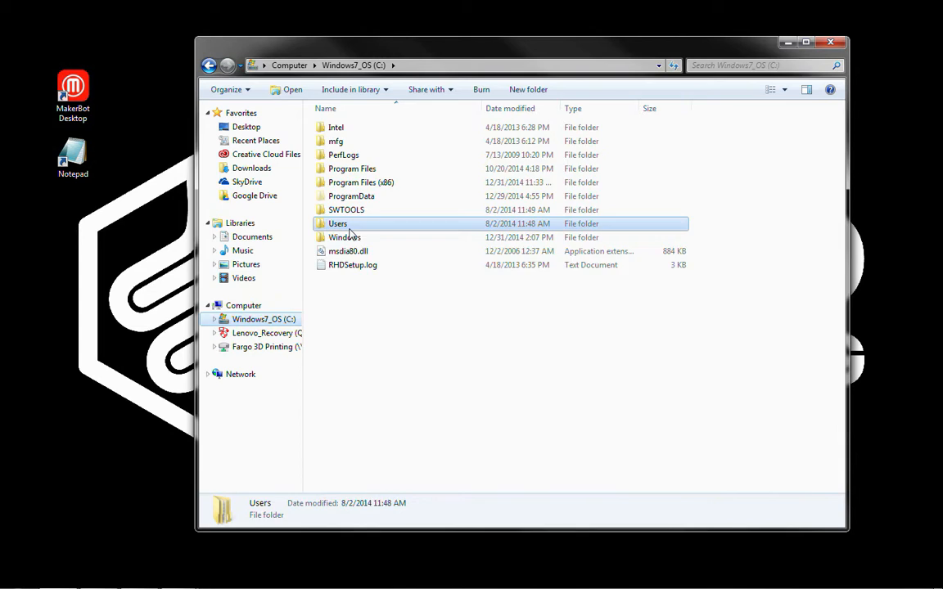
double_click(338, 224)
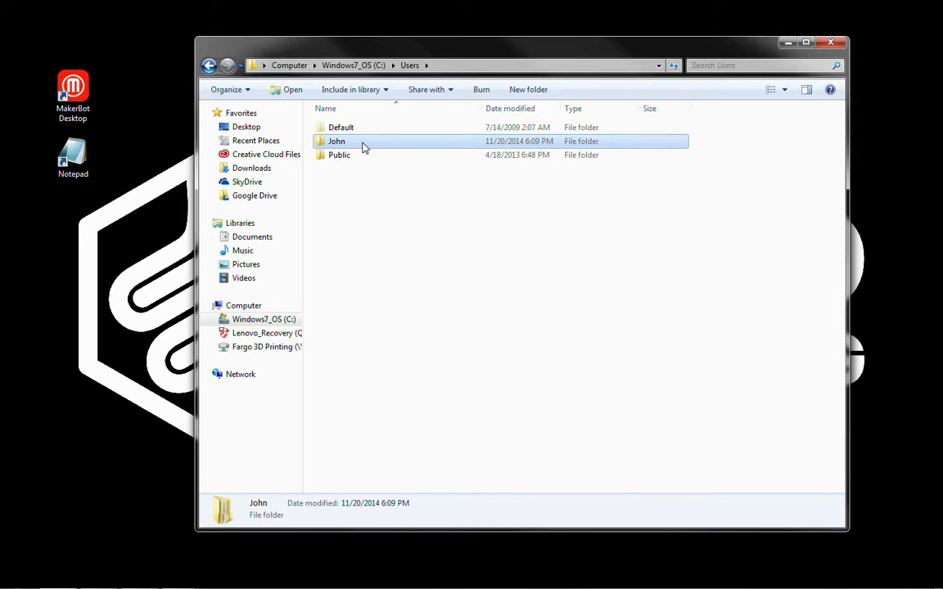
mouse_move(368, 184)
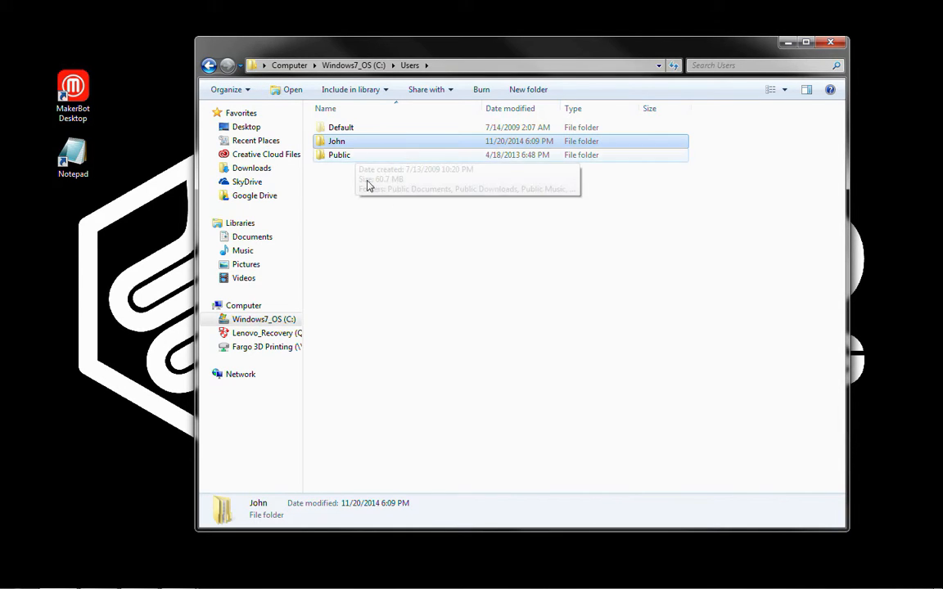
mouse_move(379, 277)
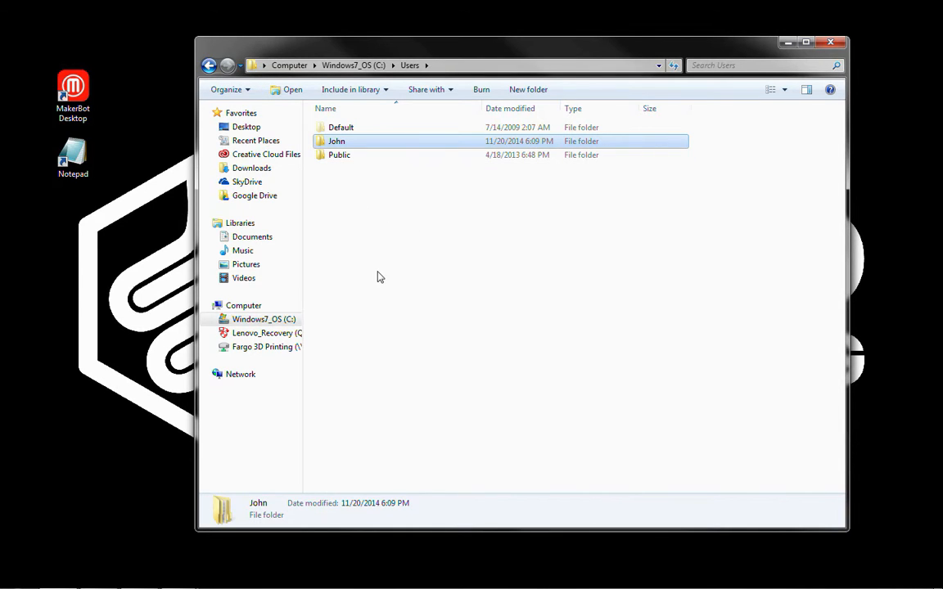
mouse_move(372, 278)
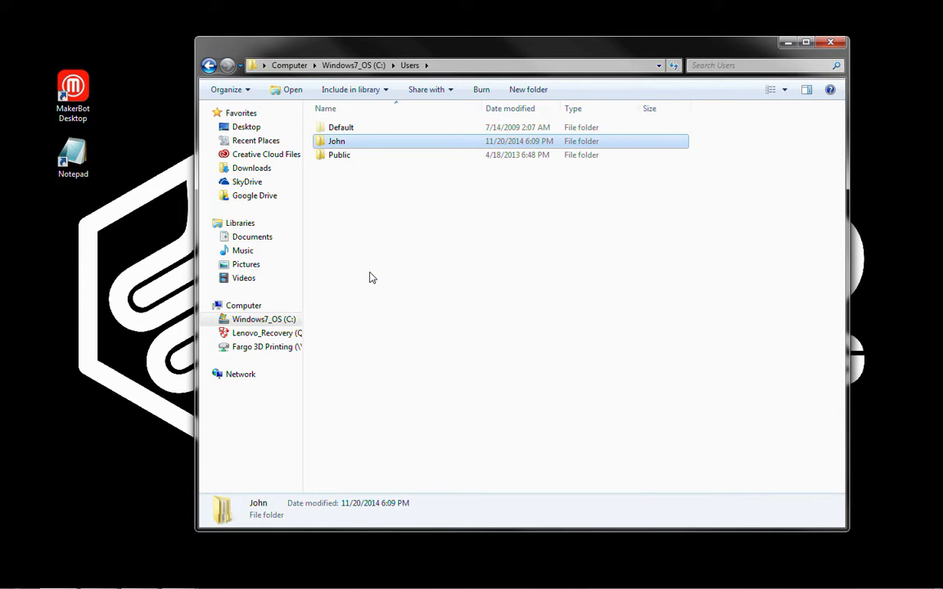
double_click(335, 141)
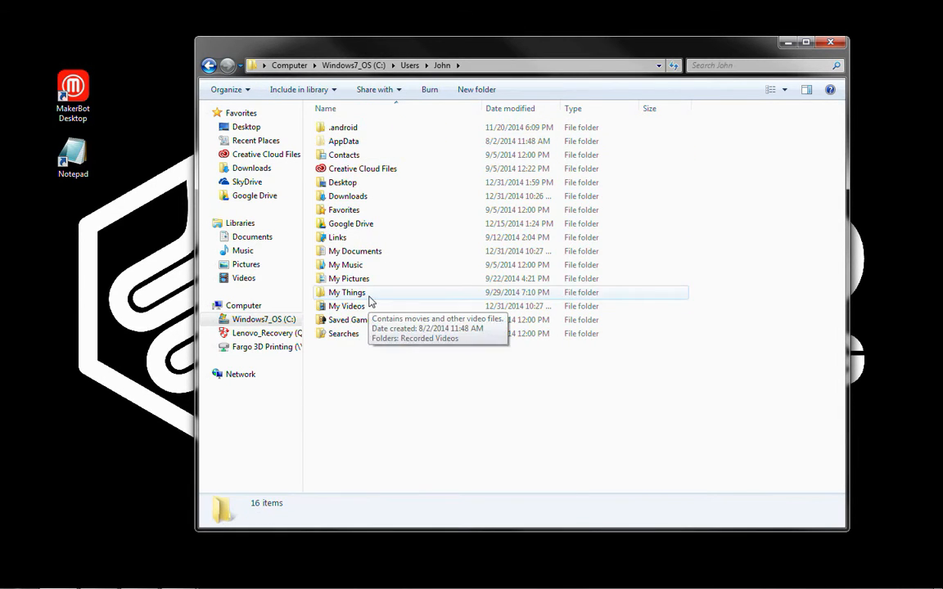
double_click(347, 293)
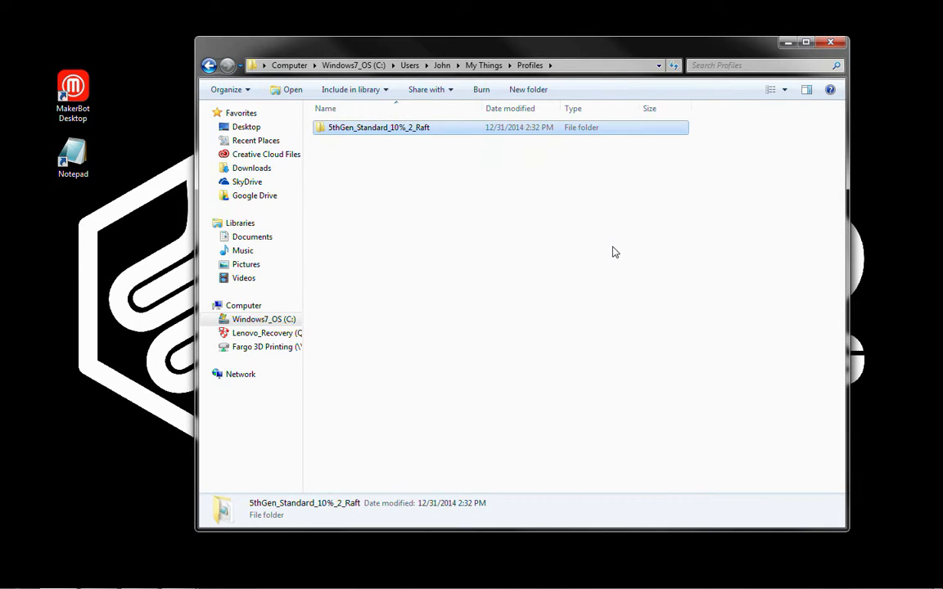
mouse_move(347, 137)
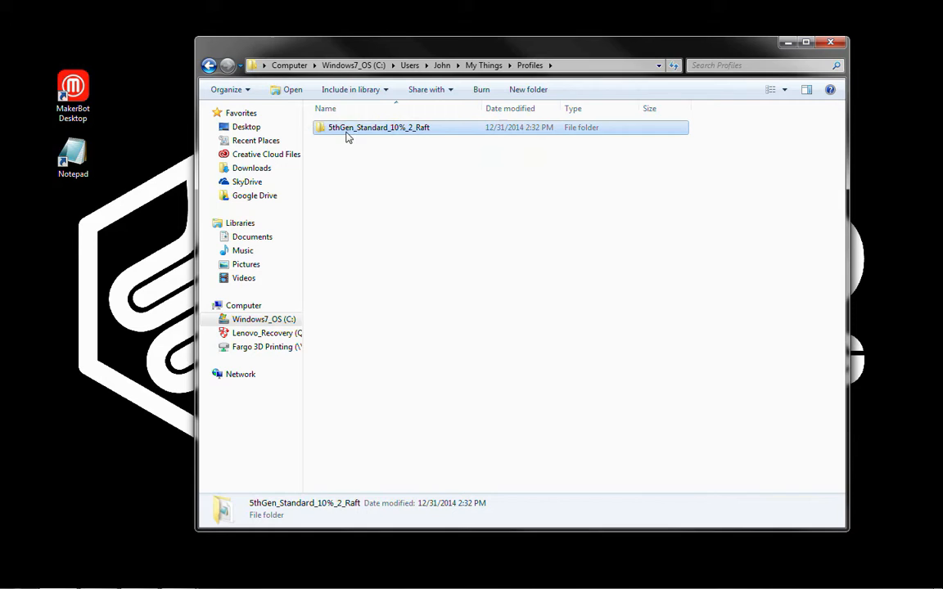
mouse_move(413, 131)
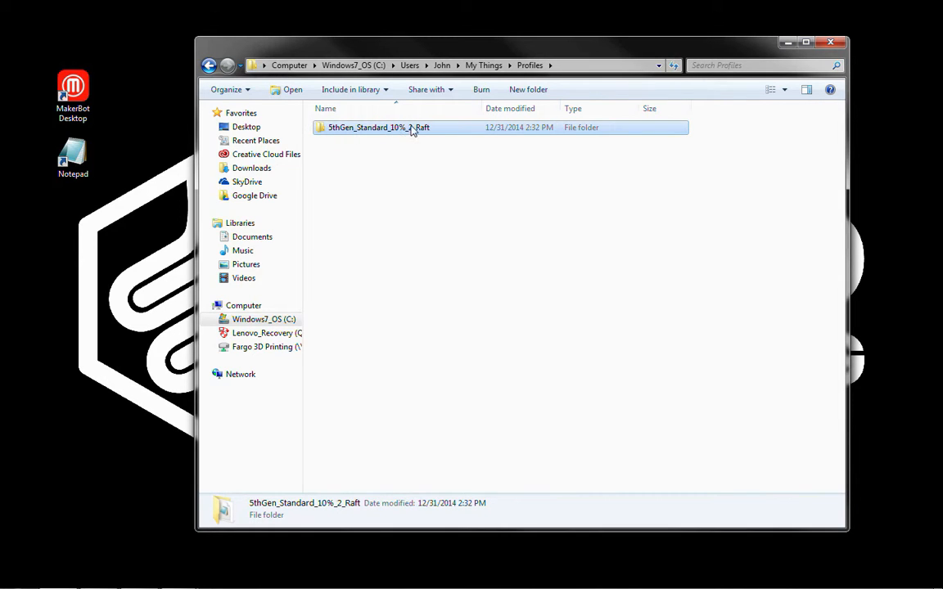
mouse_move(423, 133)
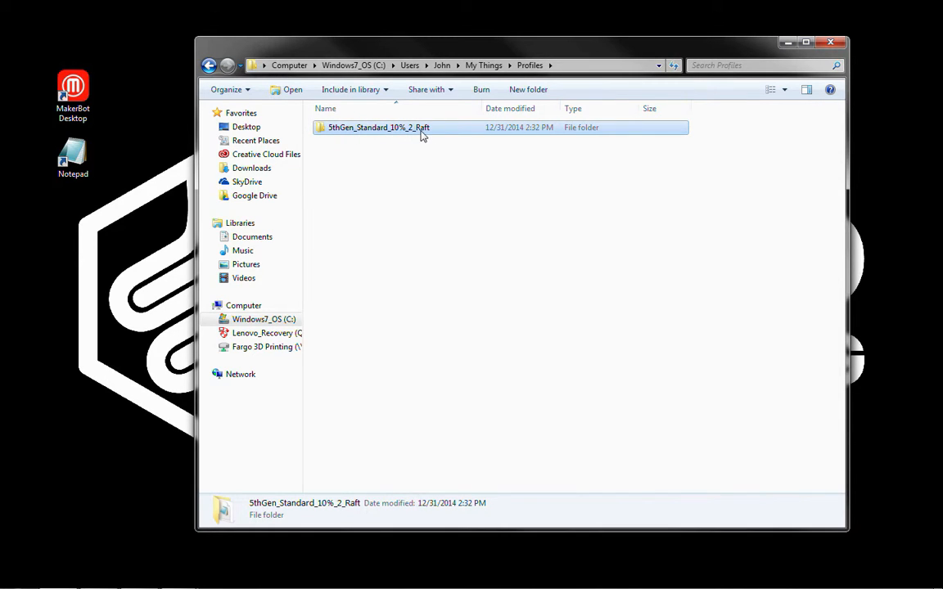
mouse_move(425, 159)
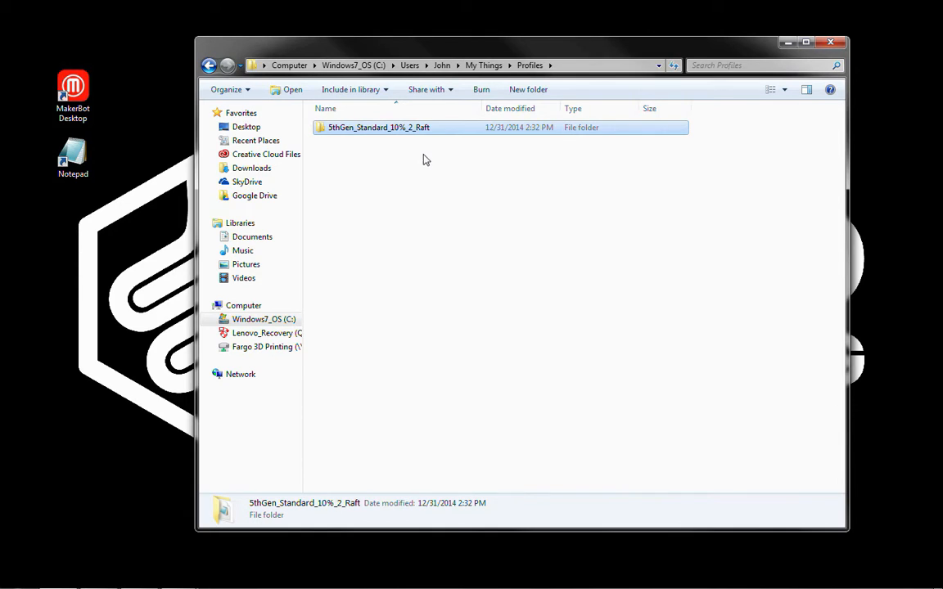
mouse_move(426, 418)
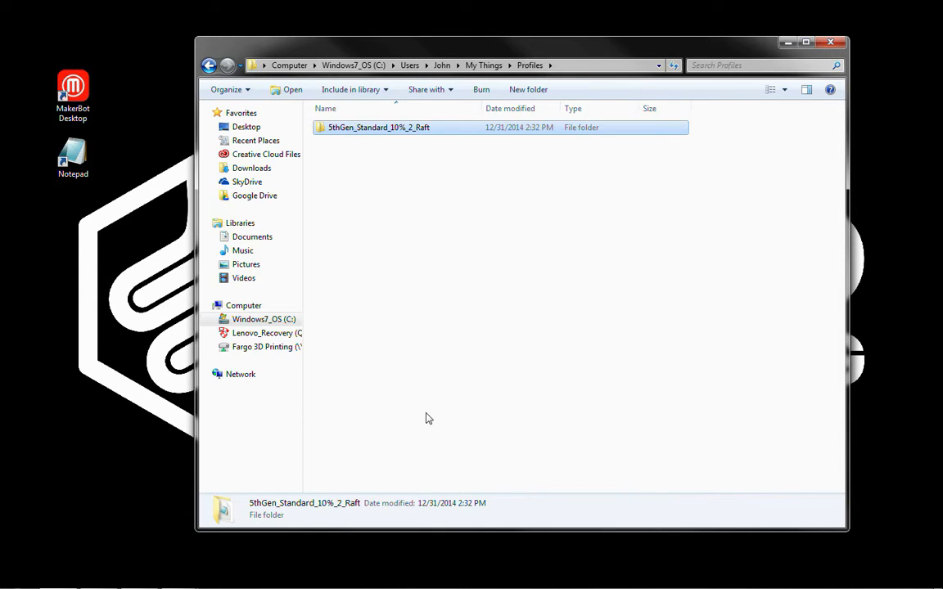
mouse_move(872, 85)
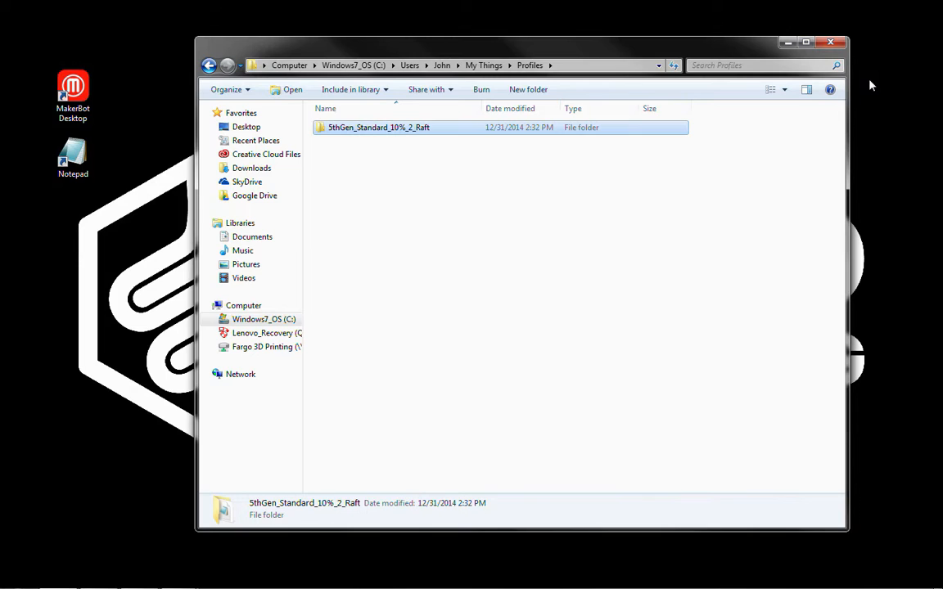